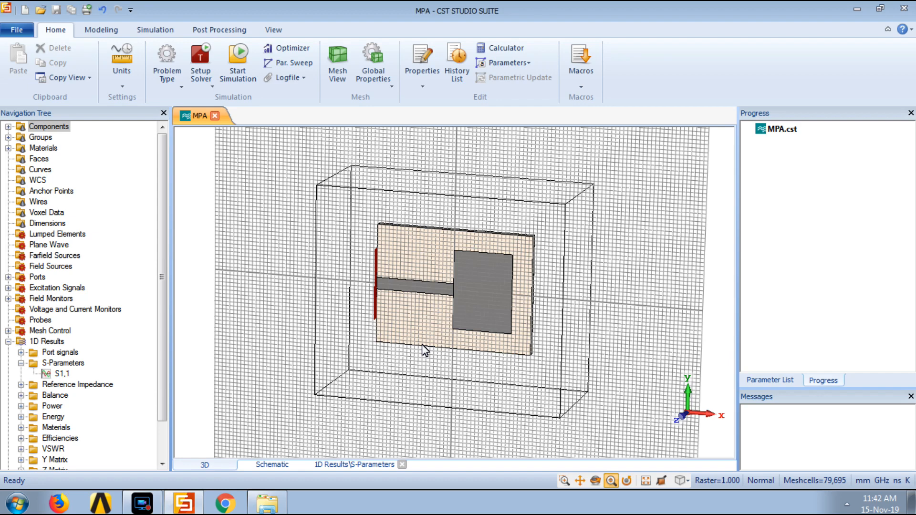
pyautogui.moveTo(462, 294)
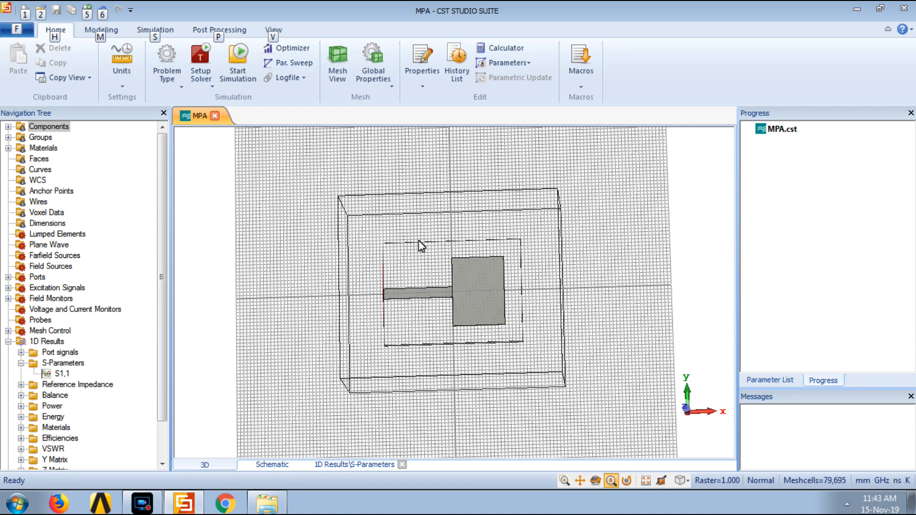
pyautogui.moveTo(486, 362)
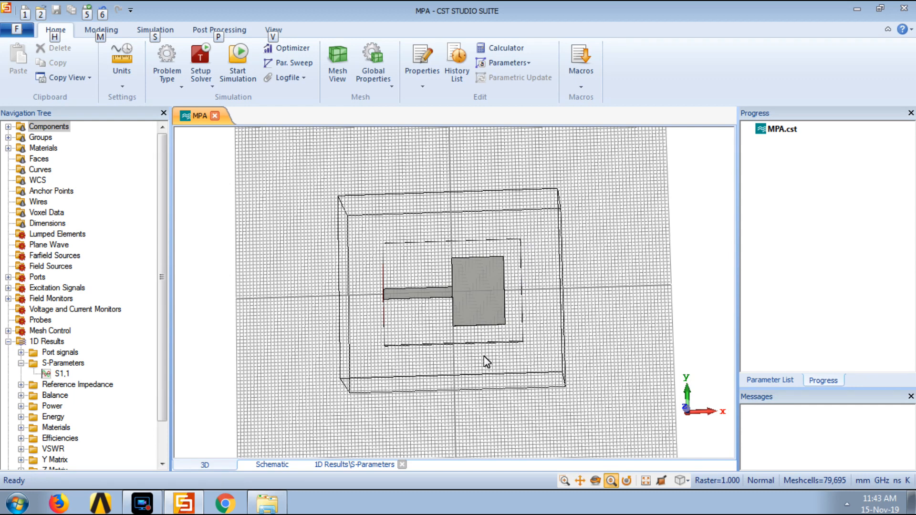
pyautogui.moveTo(494, 360)
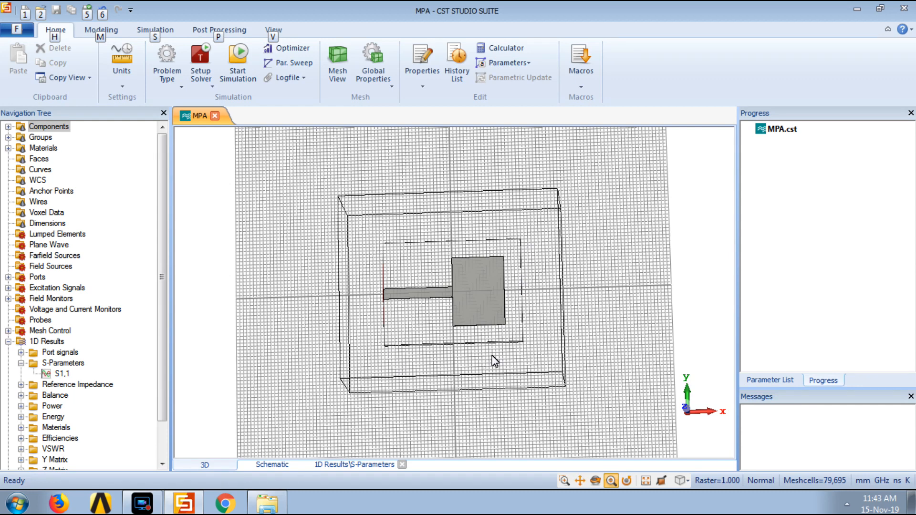
pyautogui.moveTo(465, 366)
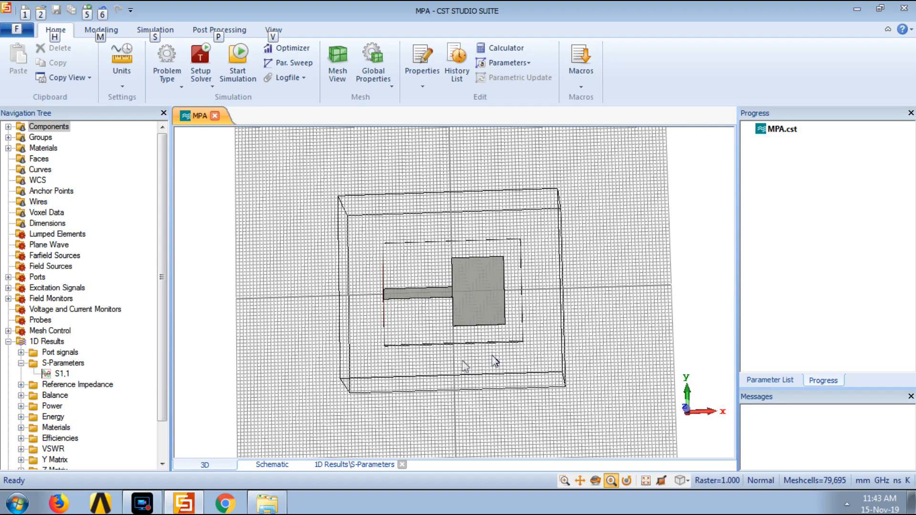
pyautogui.moveTo(450, 333)
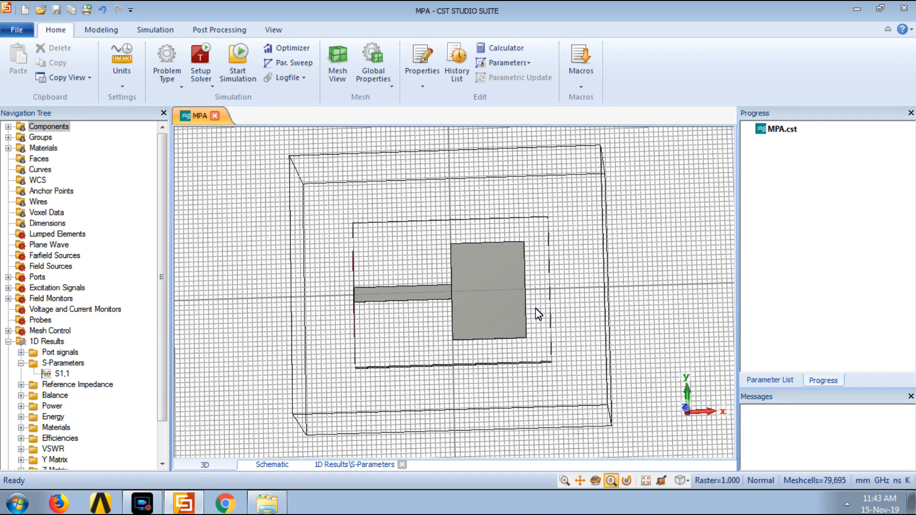
pyautogui.moveTo(374, 252)
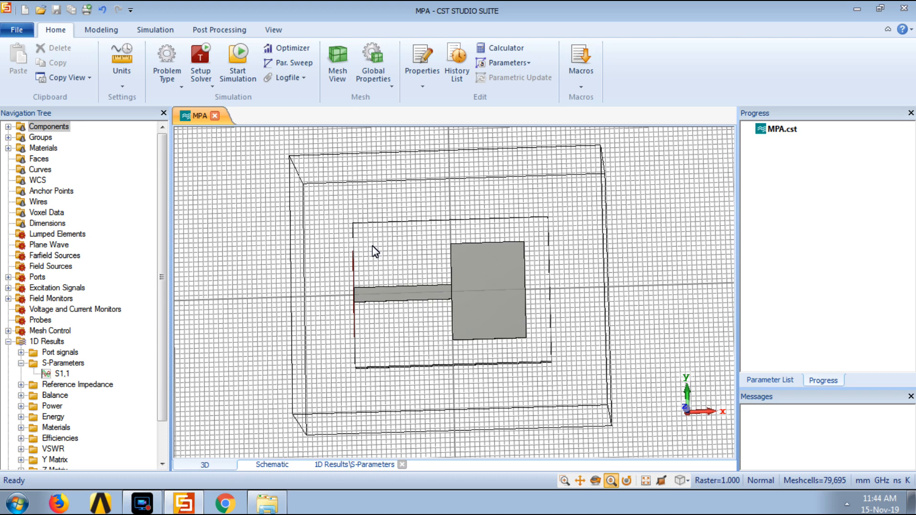
pyautogui.moveTo(253, 295)
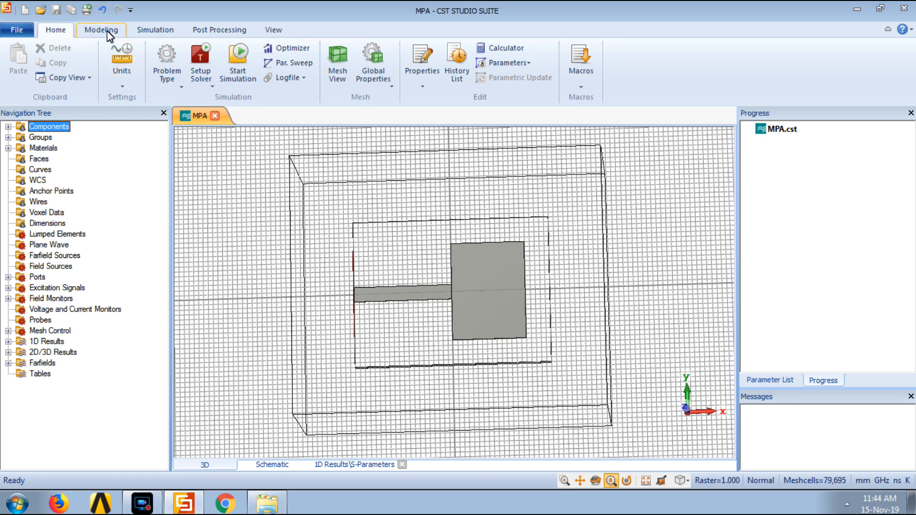
# Switch to the Simulation tools showing sources, monitors and solver options.
pyautogui.click(155, 30)
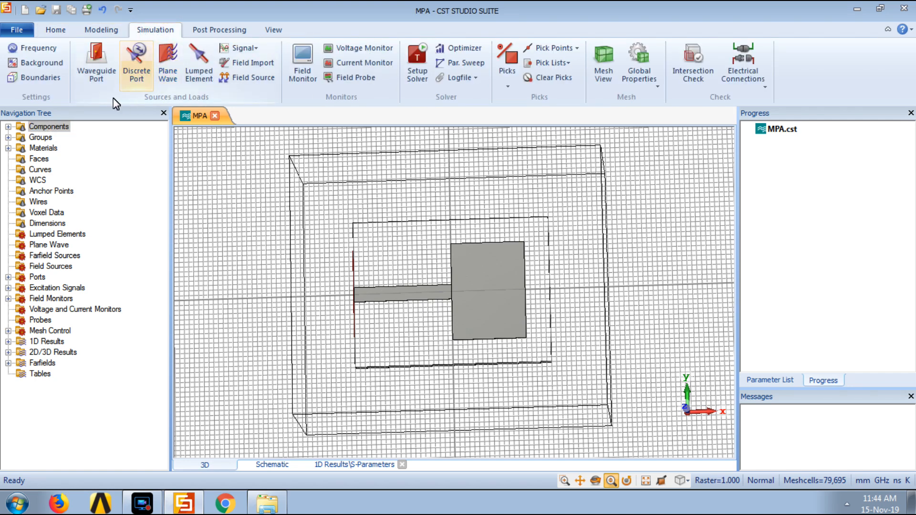
pyautogui.moveTo(378, 352)
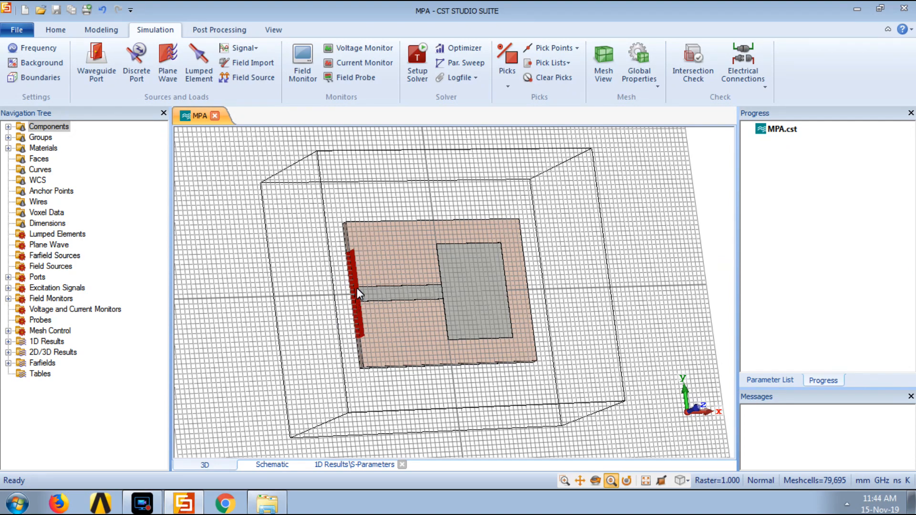
pyautogui.moveTo(358, 293)
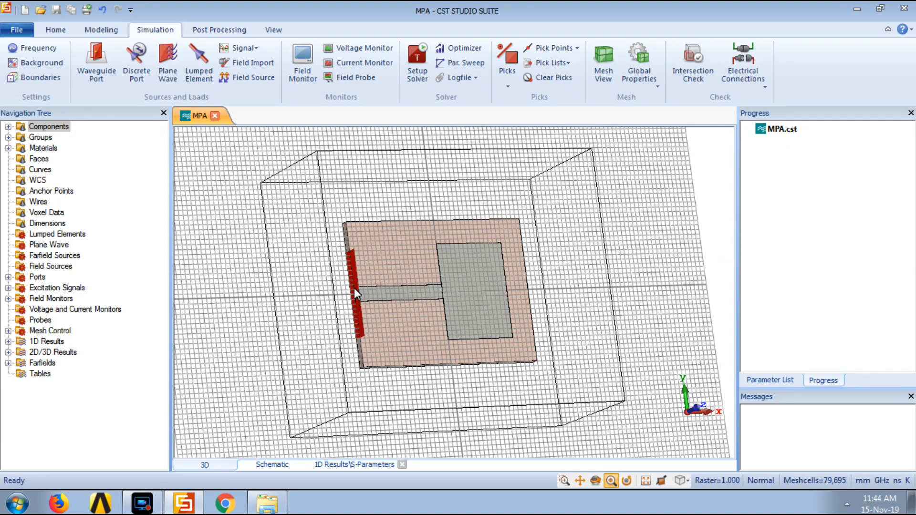
pyautogui.moveTo(344, 271)
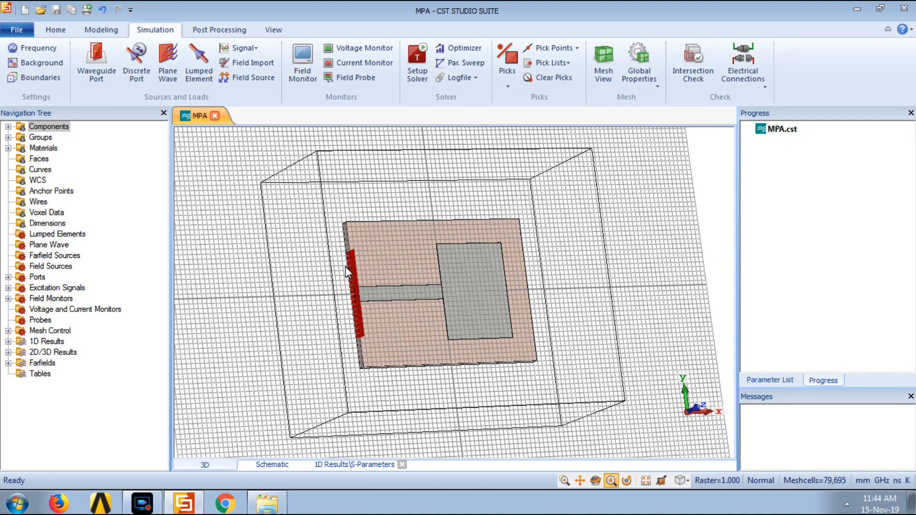
pyautogui.moveTo(393, 306)
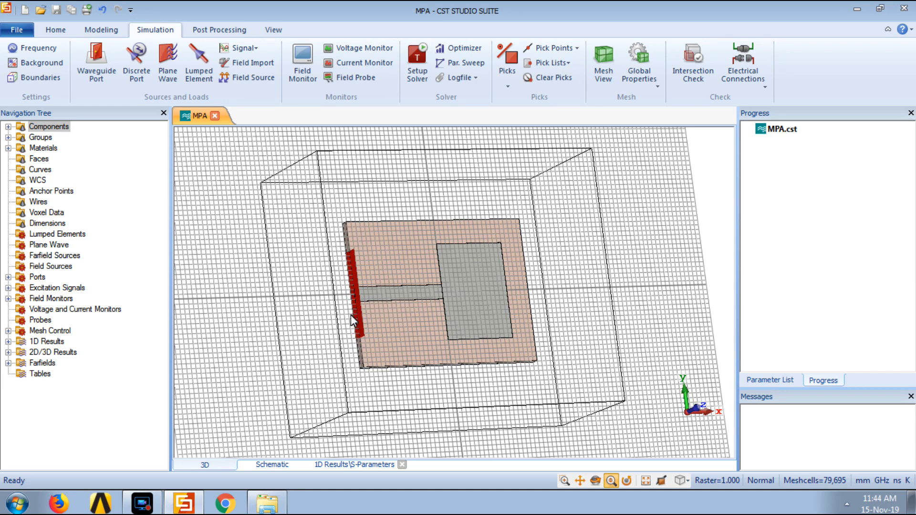
pyautogui.moveTo(135, 146)
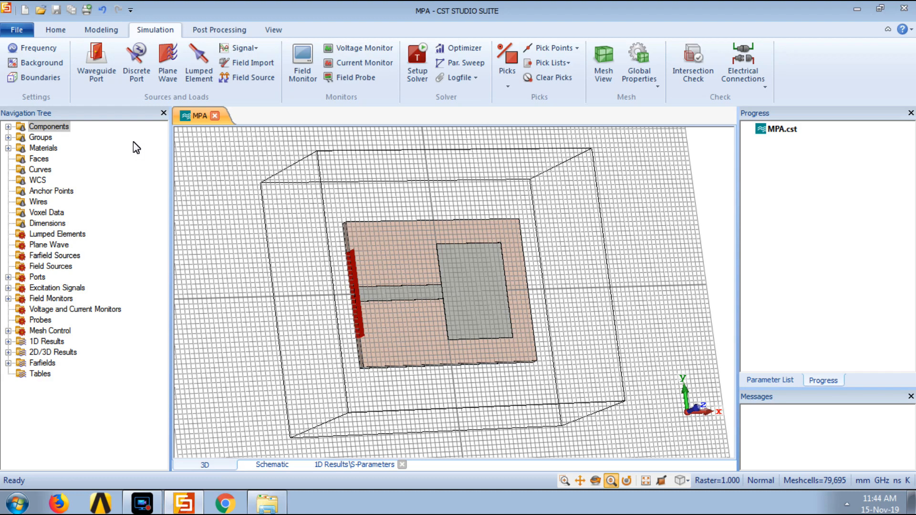
pyautogui.moveTo(32, 48)
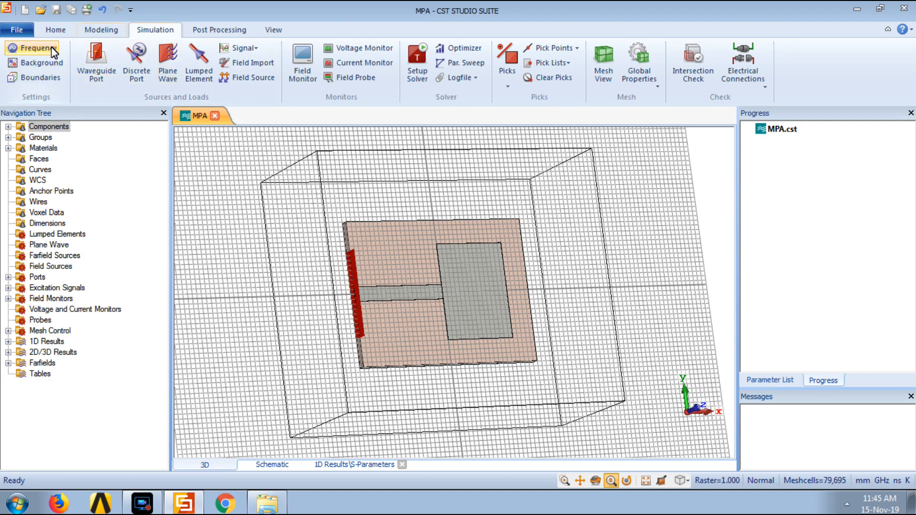
pyautogui.click(35, 48)
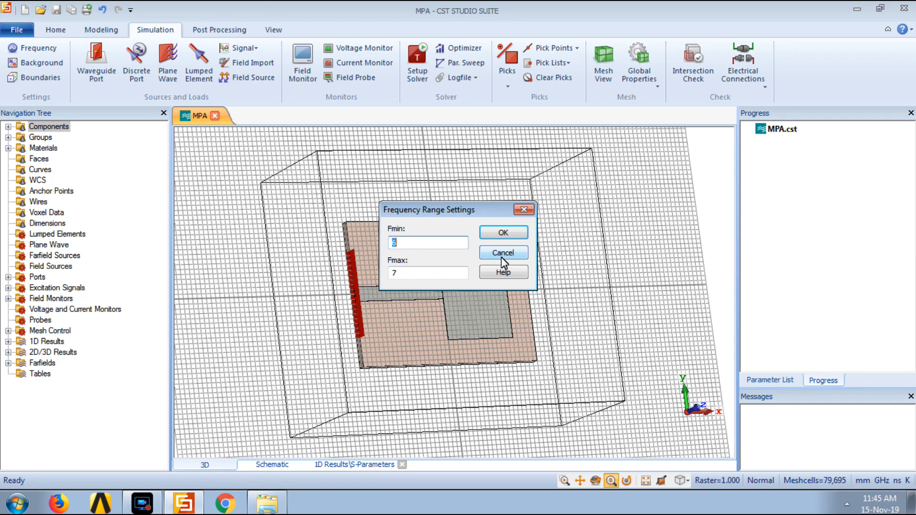
pyautogui.click(502, 253)
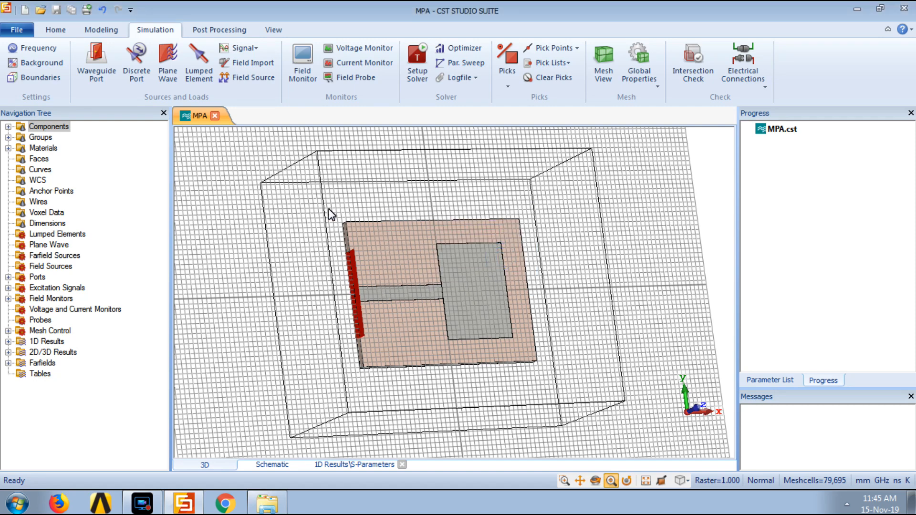
pyautogui.moveTo(450, 312)
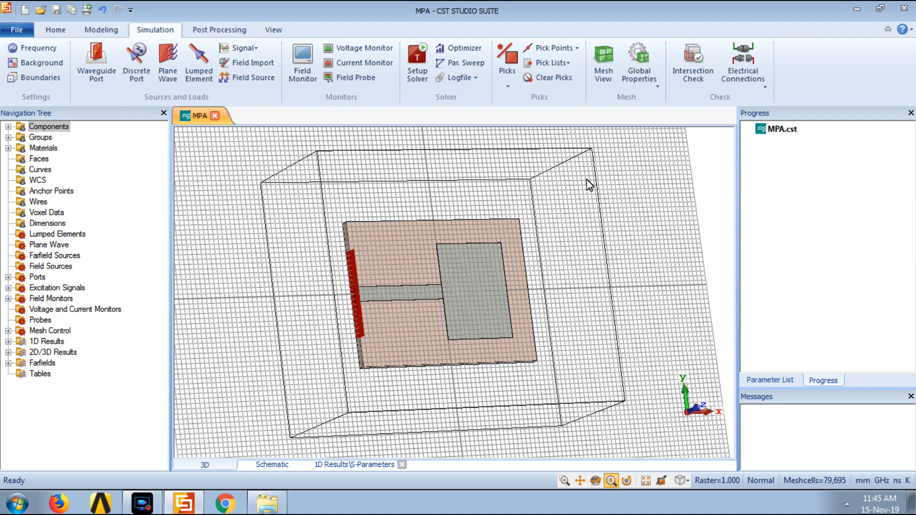
pyautogui.click(604, 60)
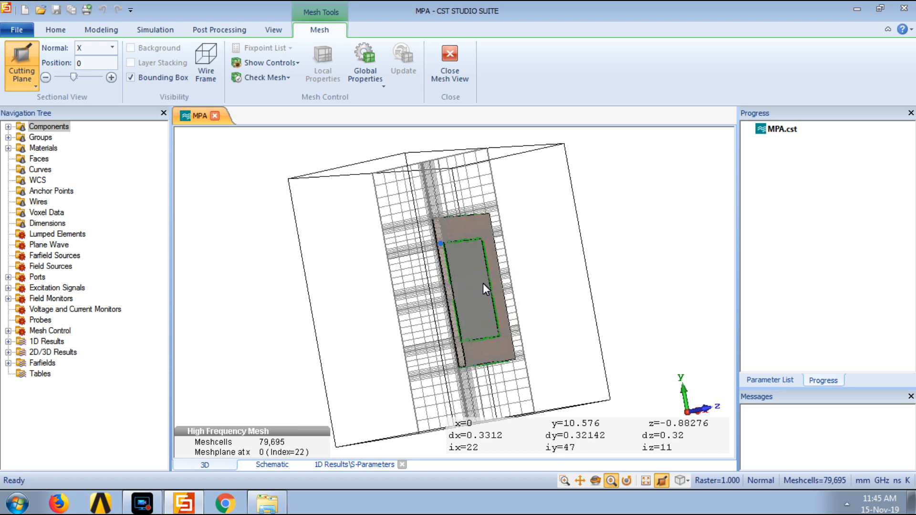
pyautogui.scroll(3)
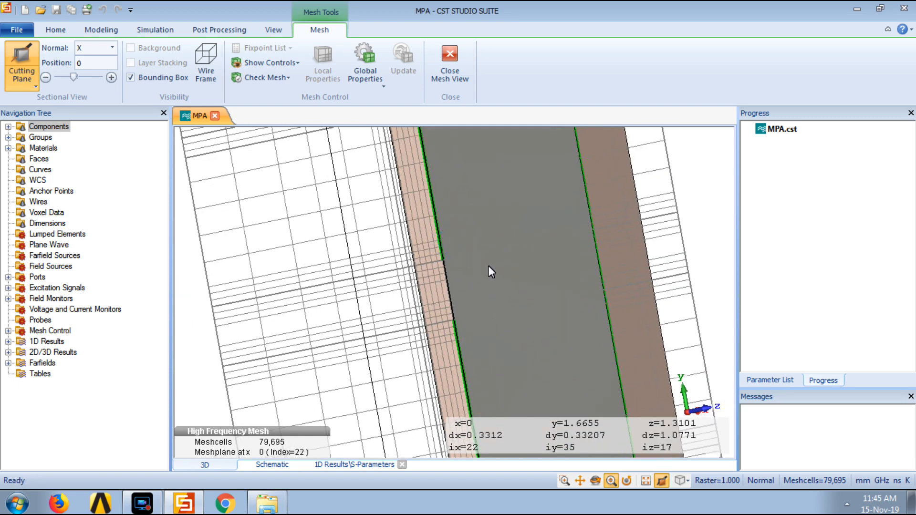
pyautogui.moveTo(559, 268)
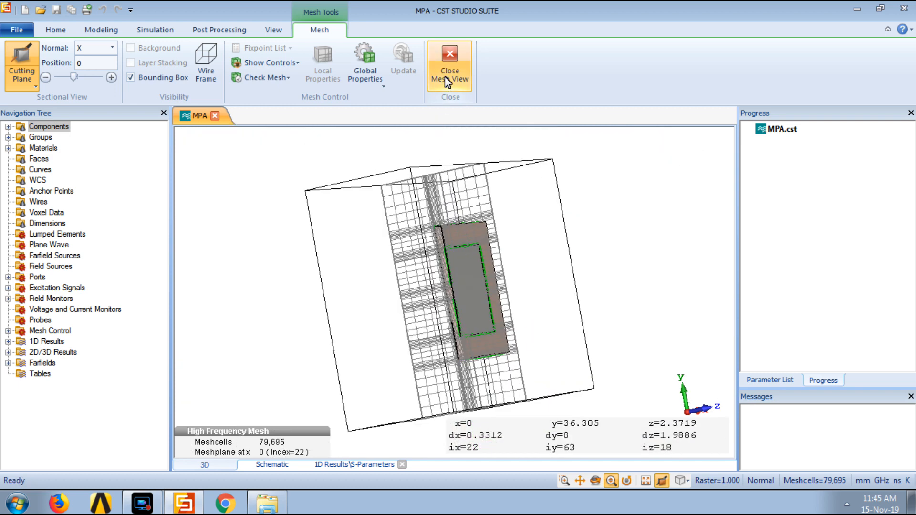
pyautogui.click(449, 64)
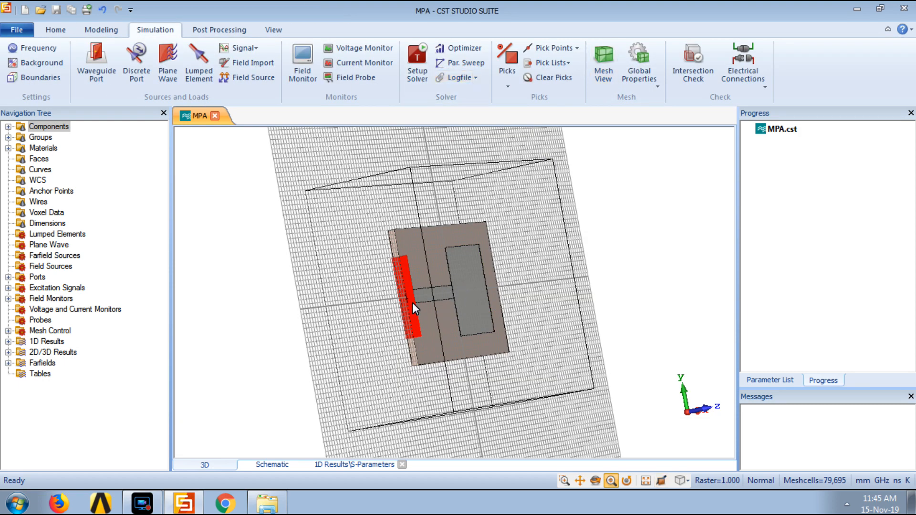
pyautogui.moveTo(421, 301)
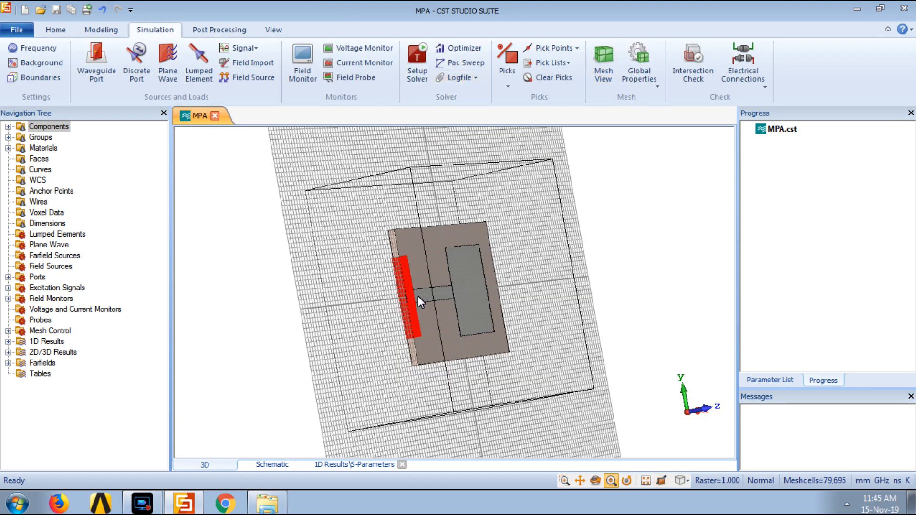
pyautogui.click(55, 30)
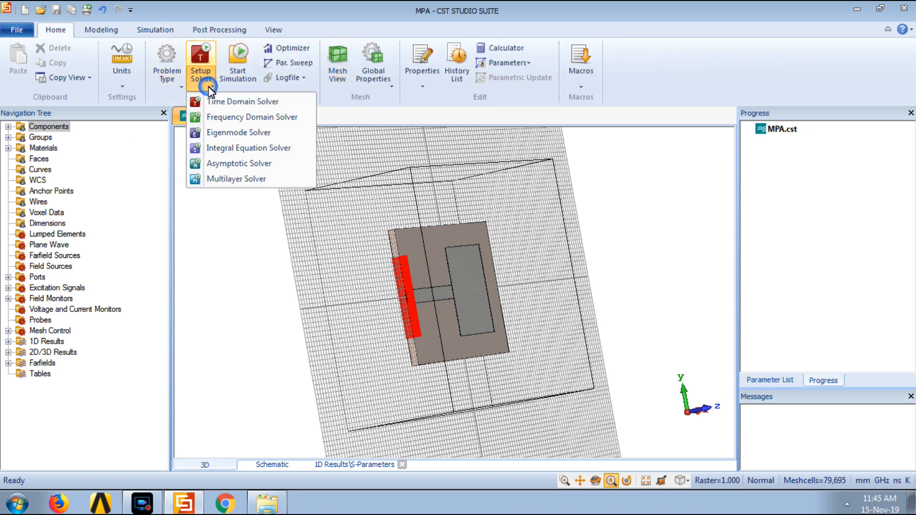
pyautogui.moveTo(229, 116)
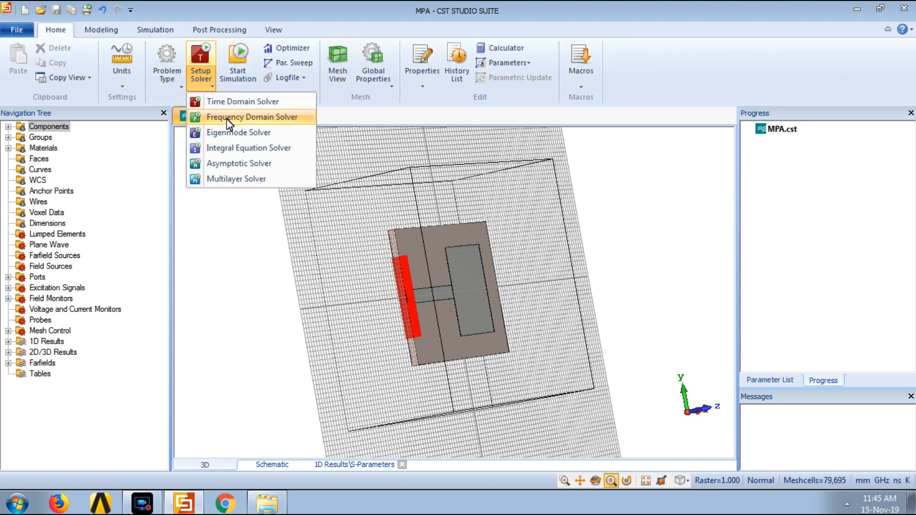
pyautogui.moveTo(244, 101)
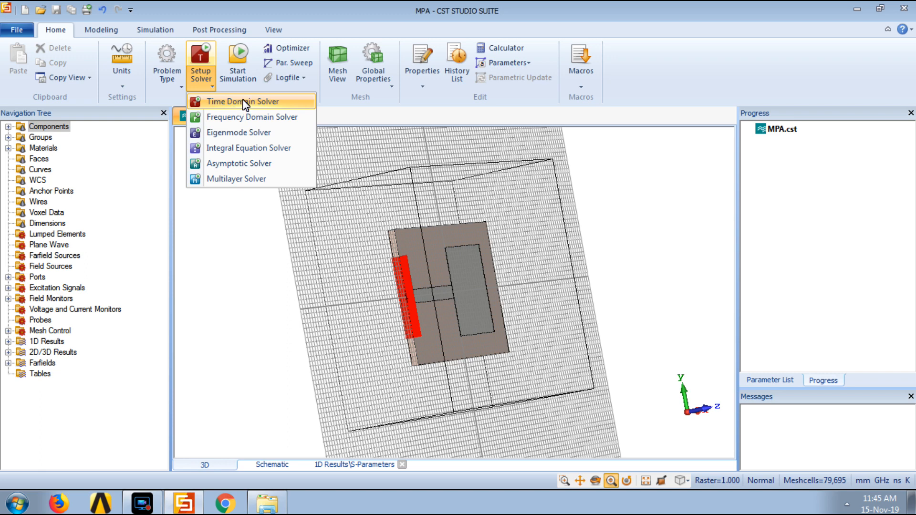
pyautogui.moveTo(245, 117)
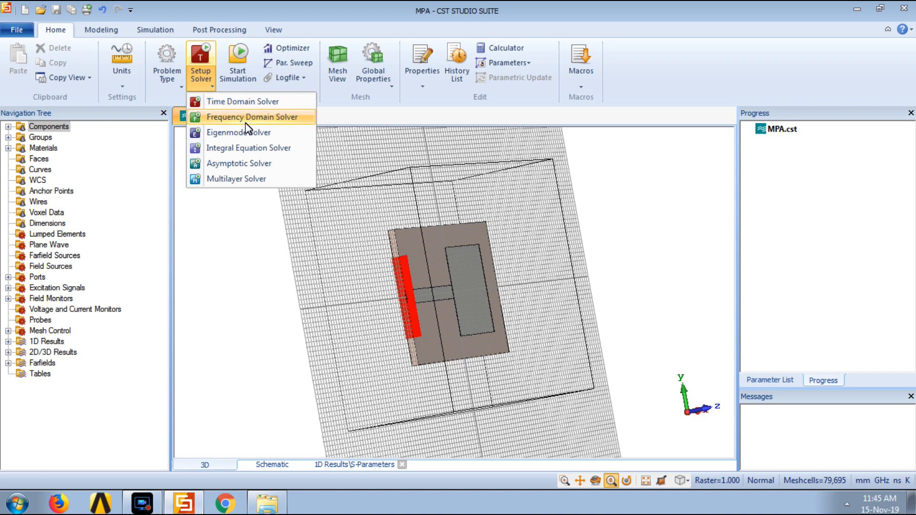
pyautogui.moveTo(243, 101)
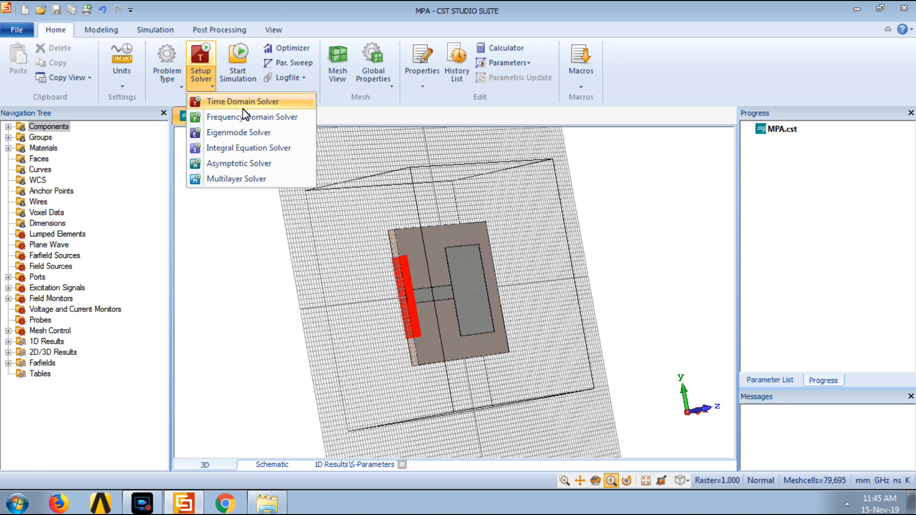
pyautogui.moveTo(260, 111)
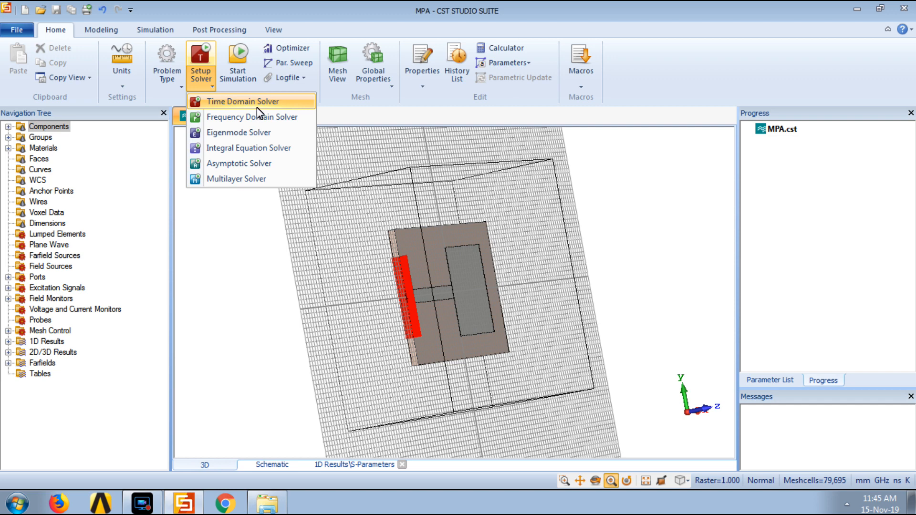
pyautogui.moveTo(257, 117)
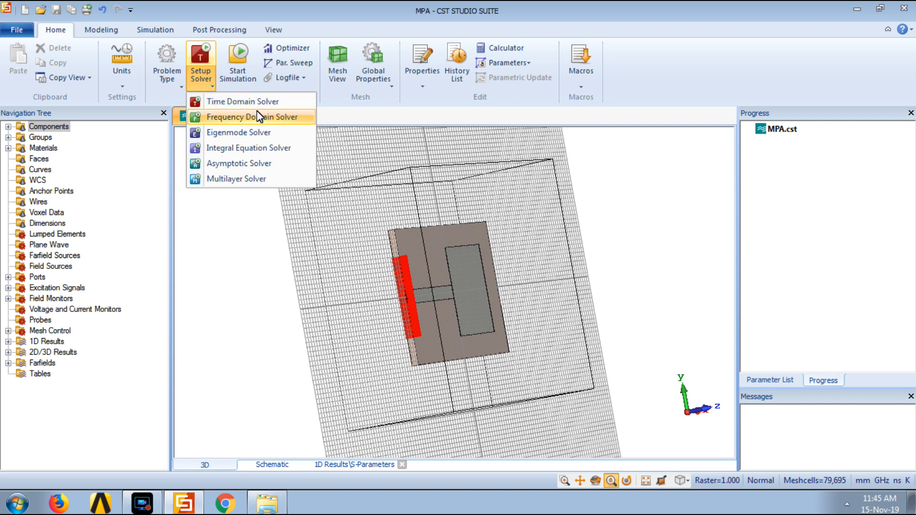
pyautogui.moveTo(248, 101)
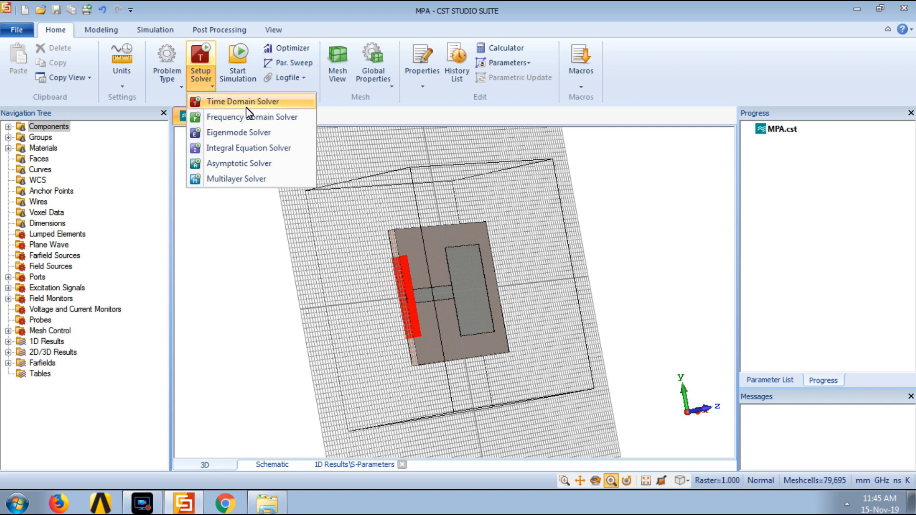
pyautogui.moveTo(243, 132)
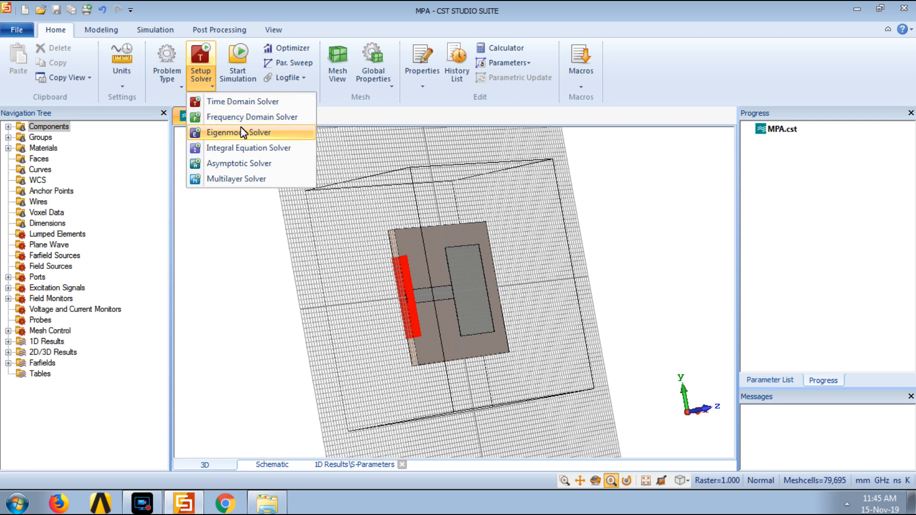
pyautogui.moveTo(239, 144)
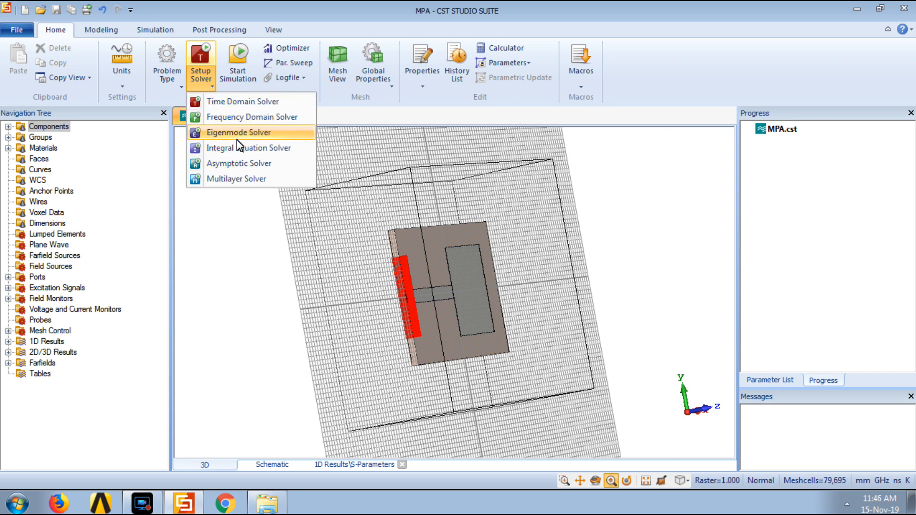
pyautogui.moveTo(248, 148)
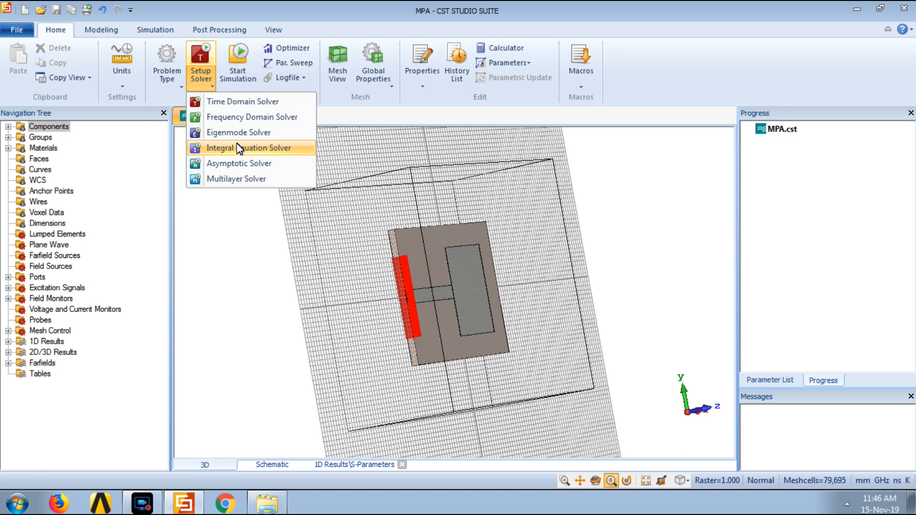
pyautogui.moveTo(239, 153)
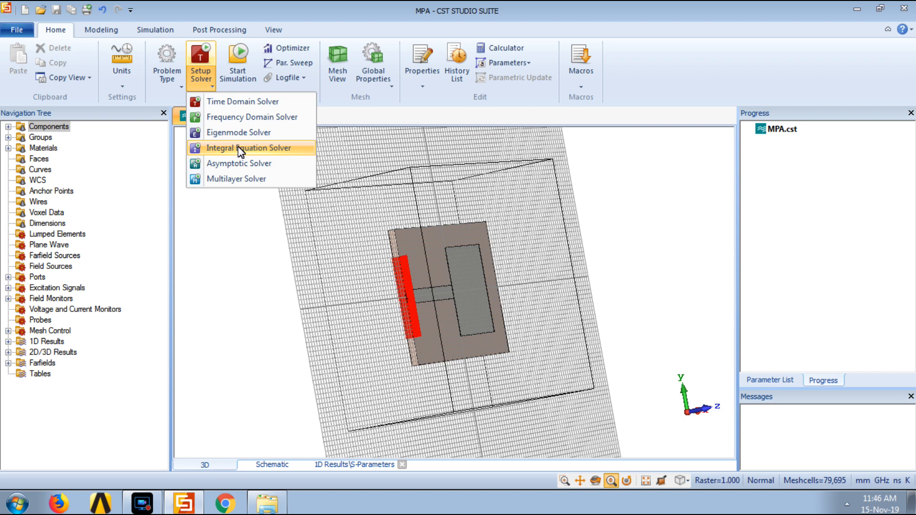
pyautogui.moveTo(244, 153)
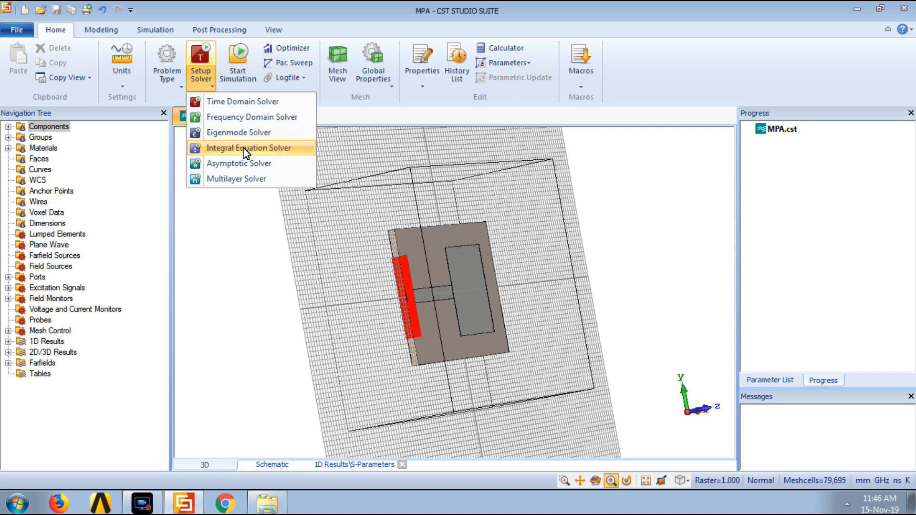
pyautogui.moveTo(260, 152)
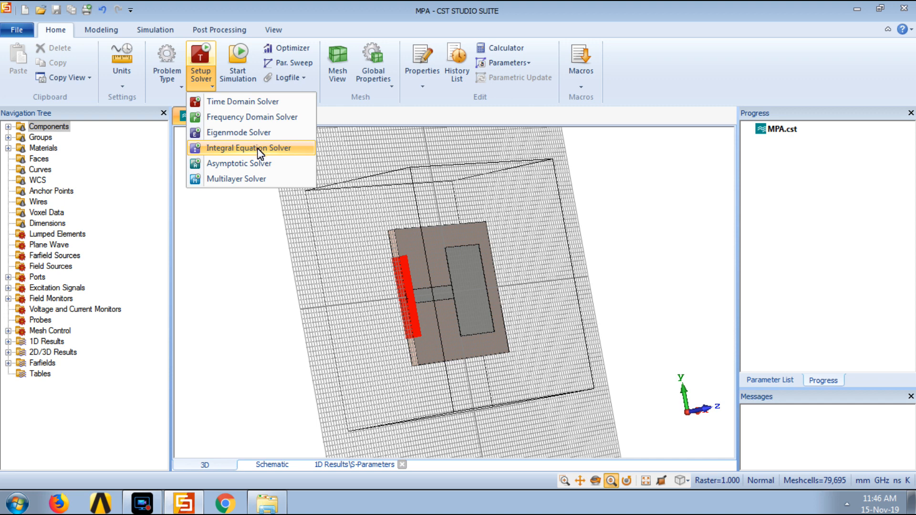
pyautogui.moveTo(238, 132)
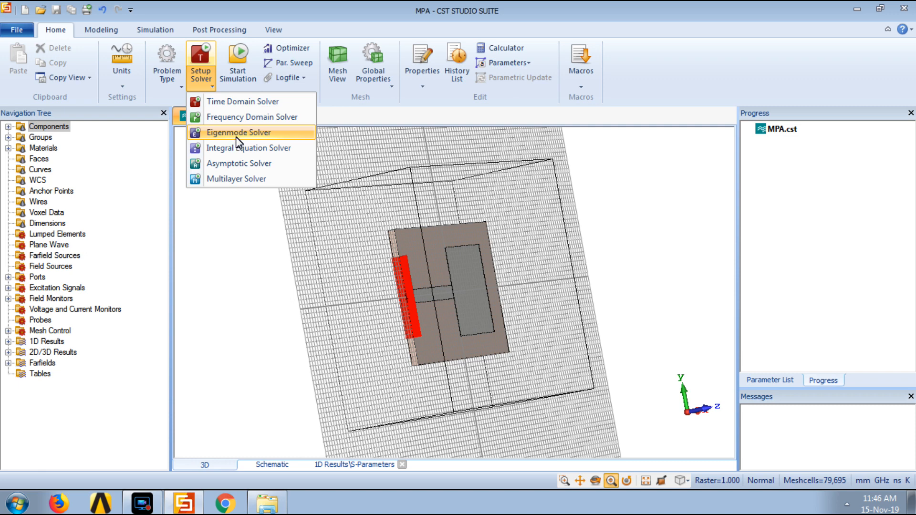
pyautogui.moveTo(250, 133)
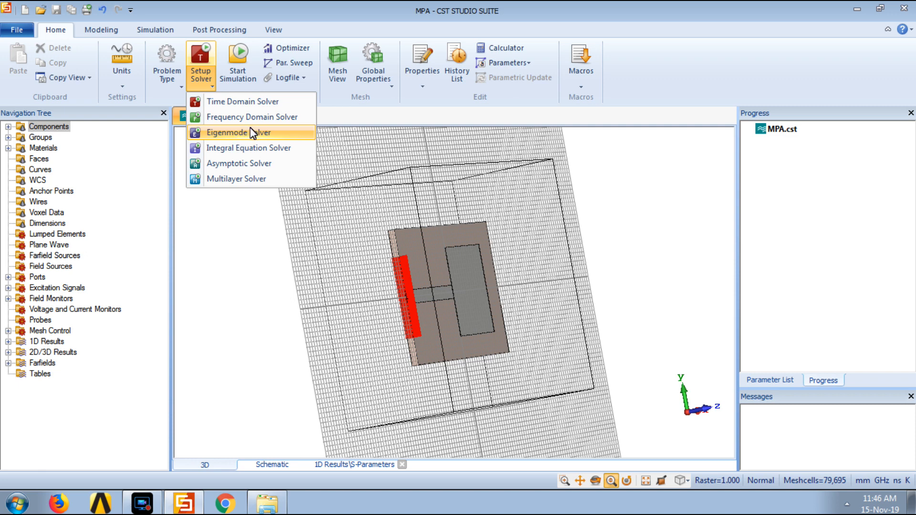
pyautogui.moveTo(251, 117)
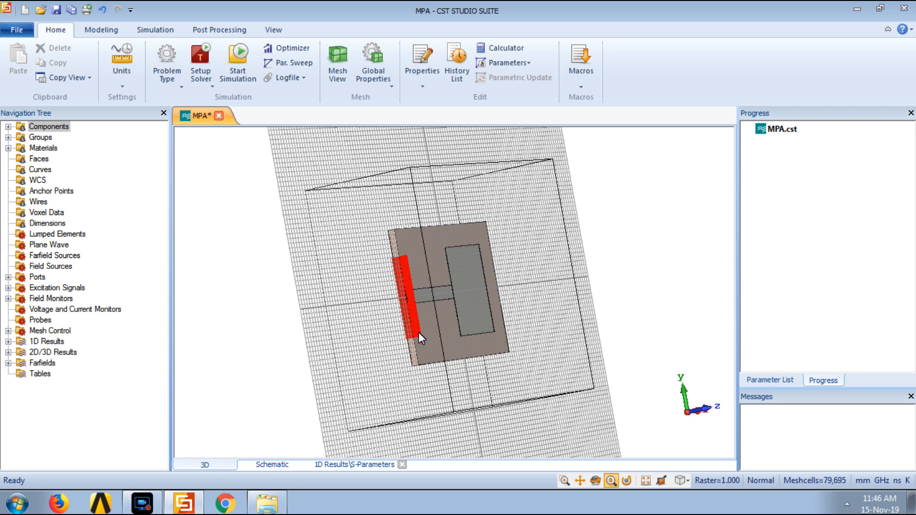
pyautogui.moveTo(390, 308)
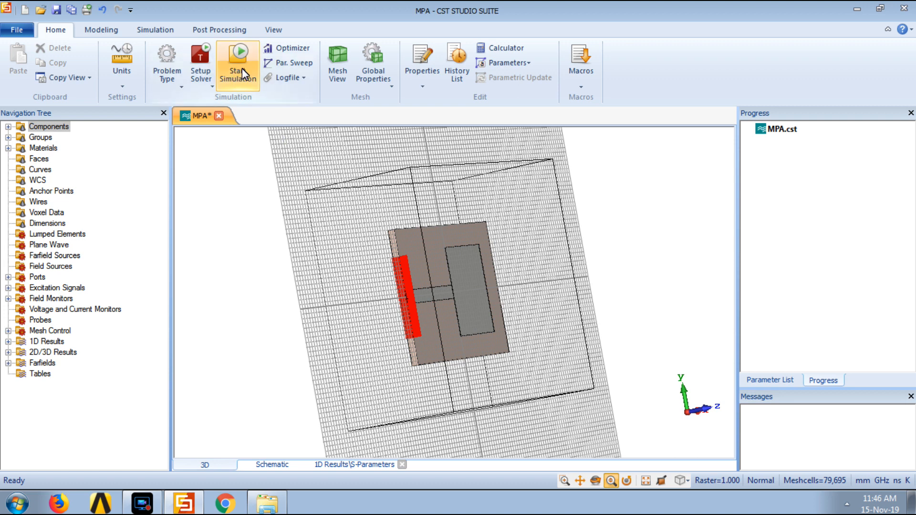
pyautogui.moveTo(240, 81)
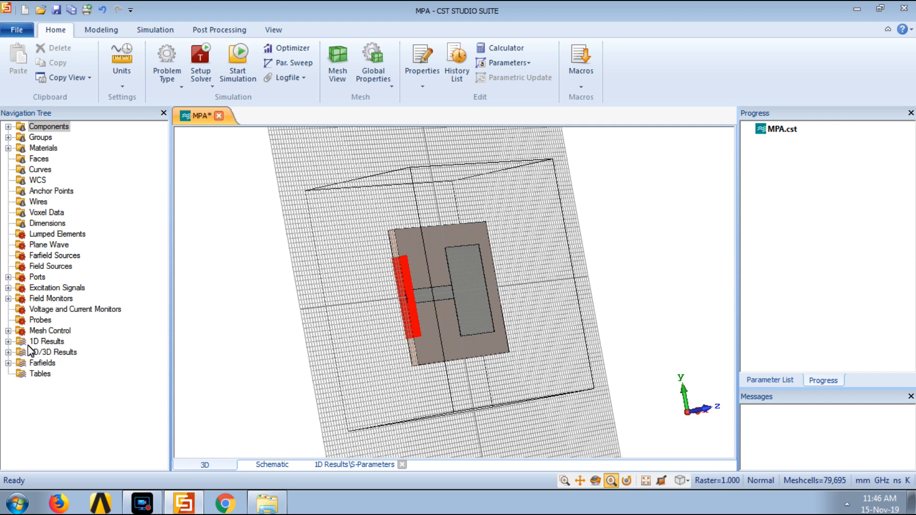
pyautogui.moveTo(43, 344)
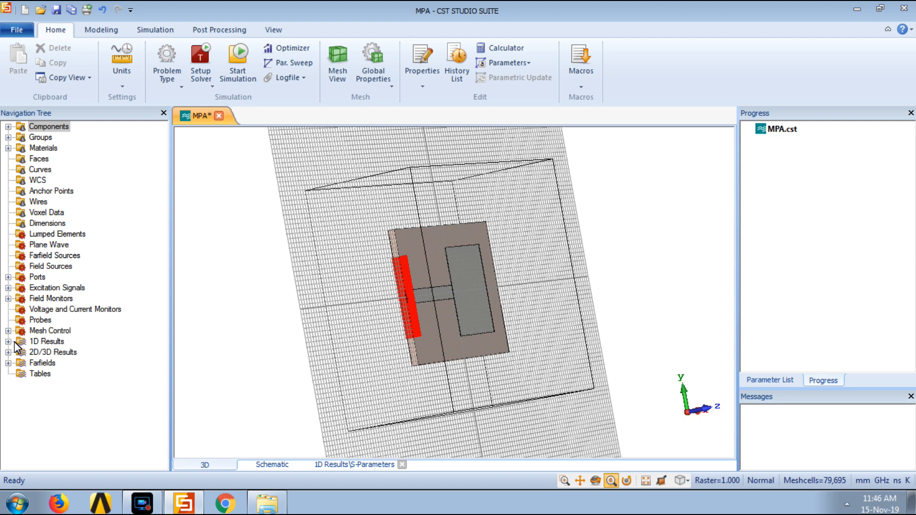
# Expand 1D Results and then the S-Parameters folder to list the S1,1 entry.
pyautogui.click(7, 341)
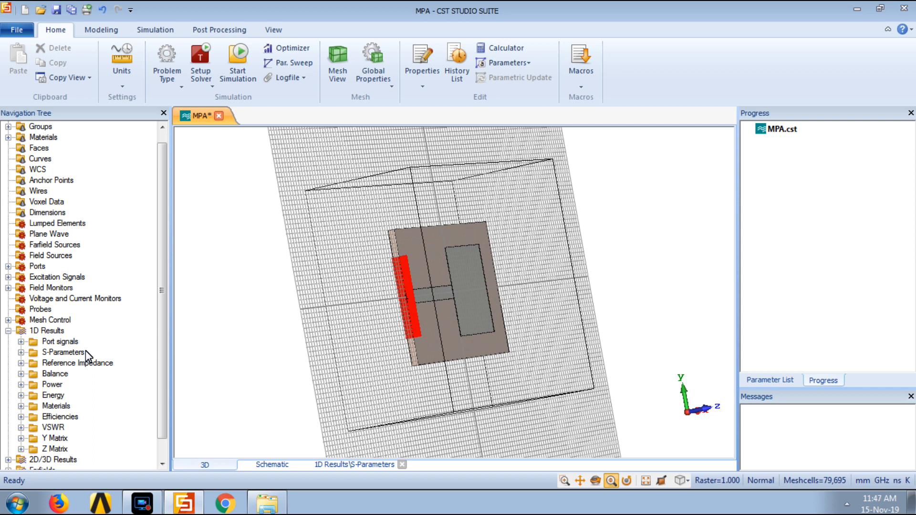
pyautogui.click(20, 351)
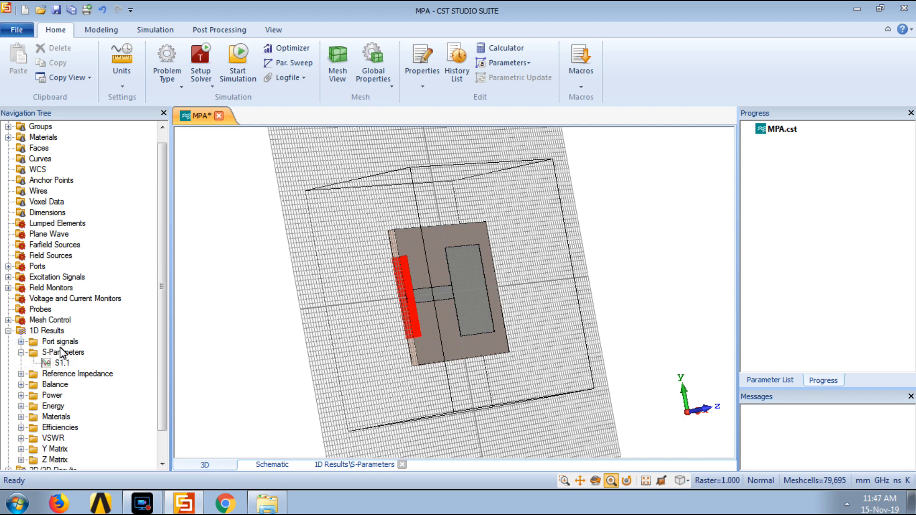
pyautogui.click(62, 352)
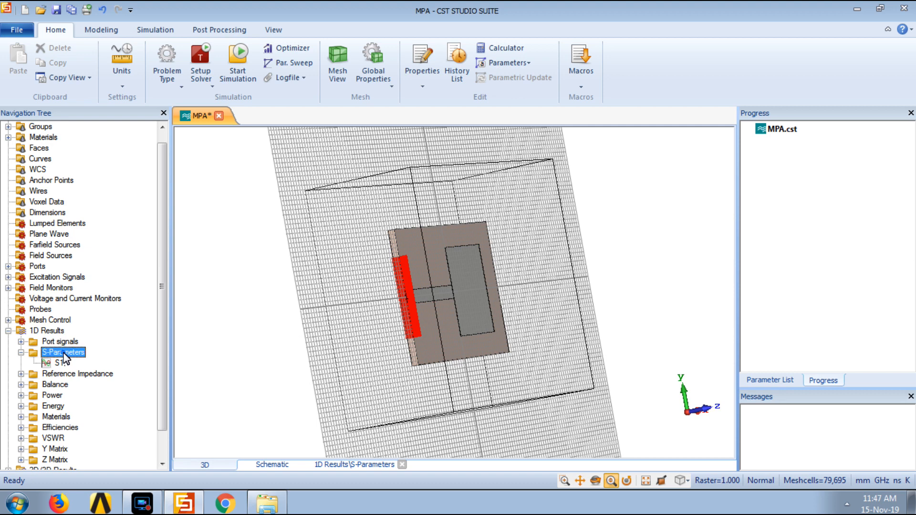
# Show the S1,1 dB plot from 6 to 7 GHz, dipping to −22.7 dB near 6.72 GHz.
pyautogui.click(60, 362)
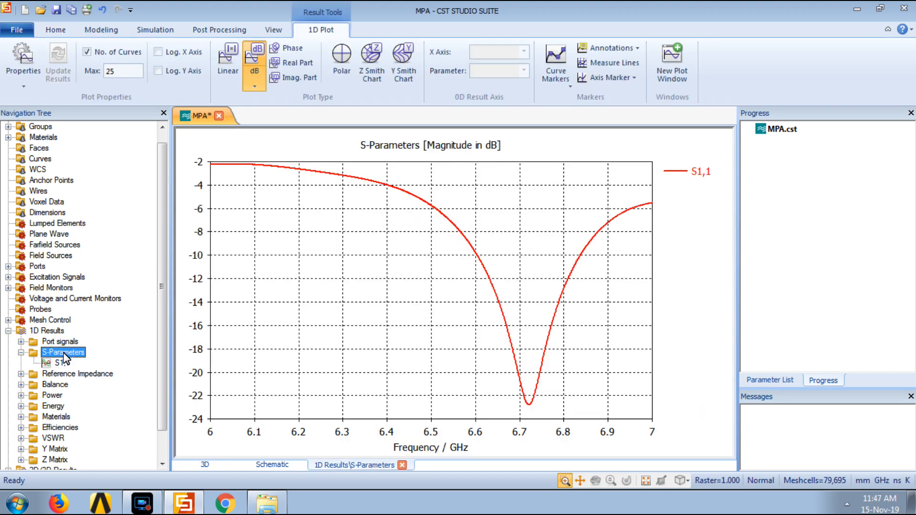
pyautogui.moveTo(214, 437)
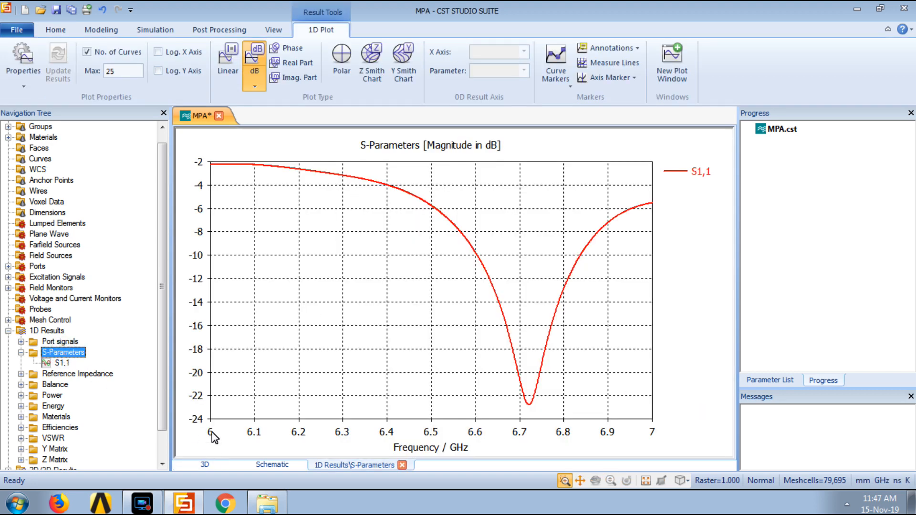
pyautogui.moveTo(659, 439)
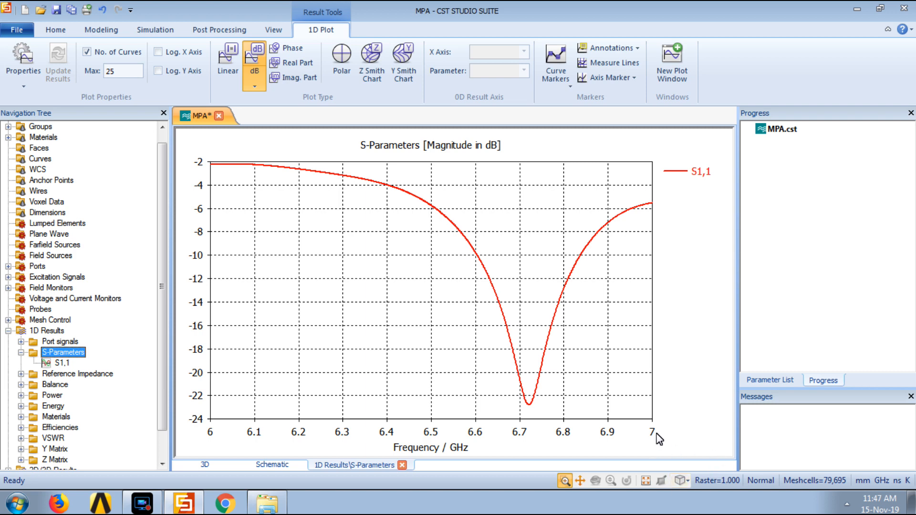
pyautogui.moveTo(541, 410)
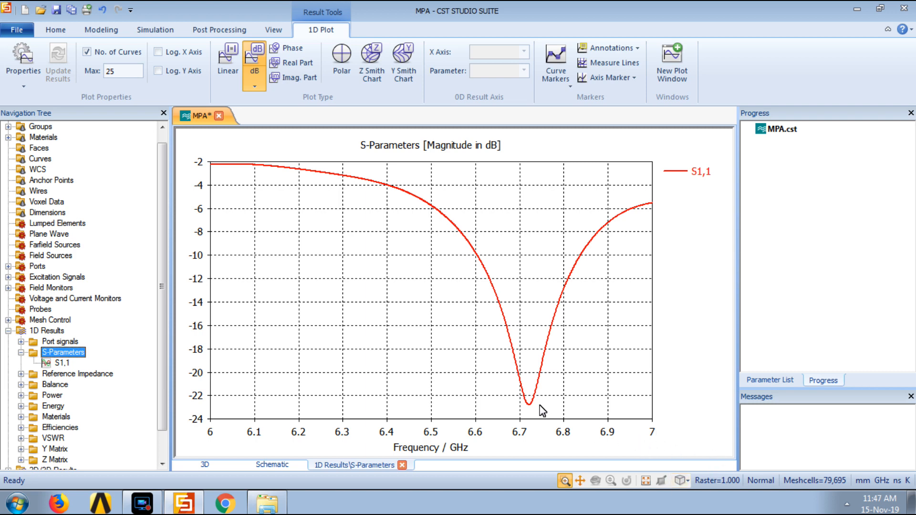
pyautogui.moveTo(535, 407)
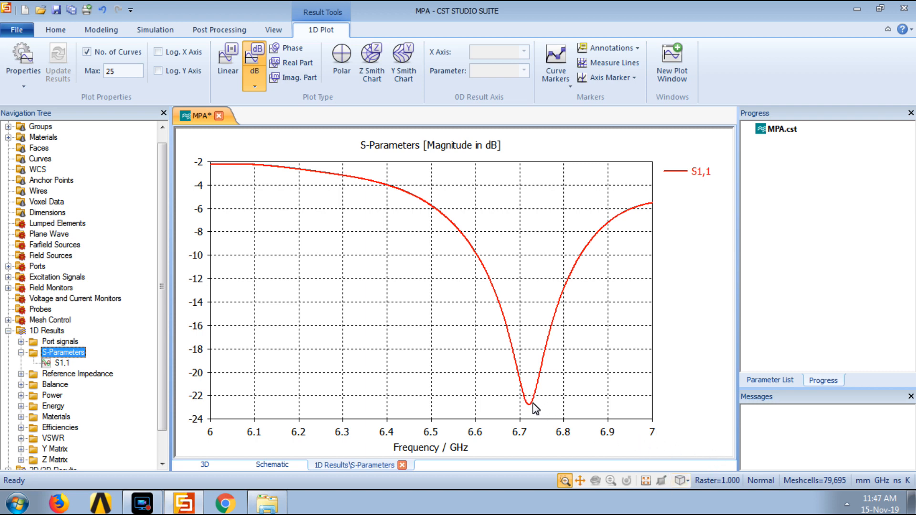
pyautogui.moveTo(273, 30)
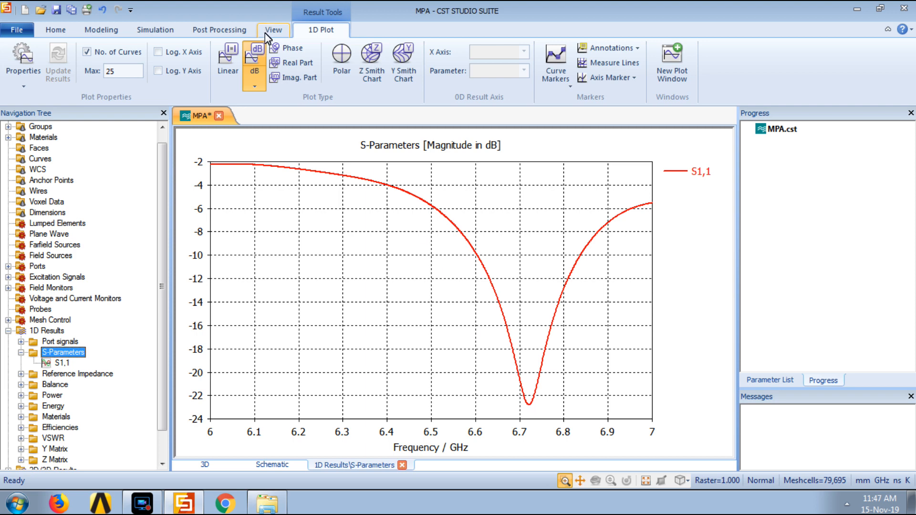
pyautogui.click(555, 63)
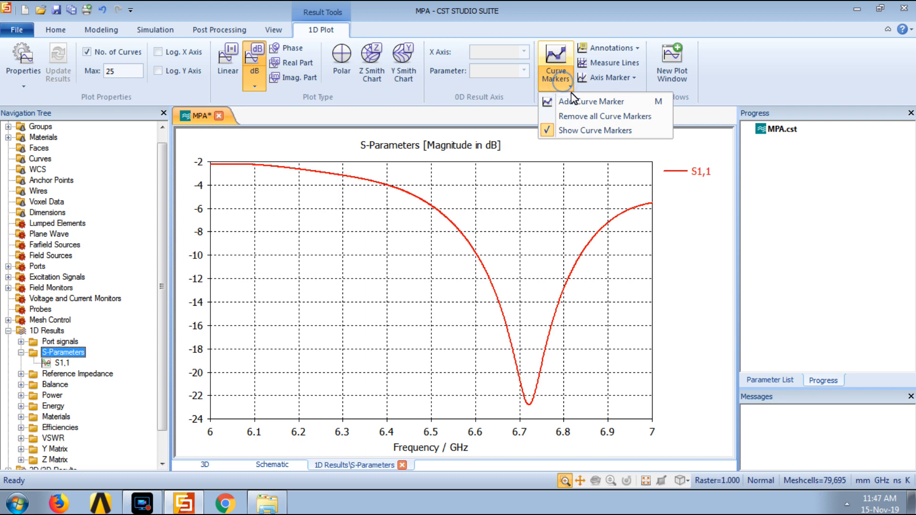
pyautogui.moveTo(590, 101)
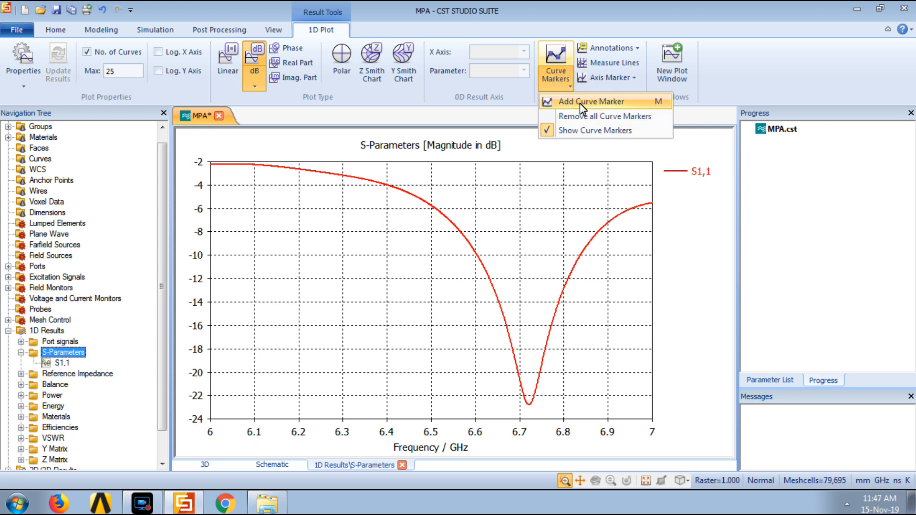
pyautogui.moveTo(658, 108)
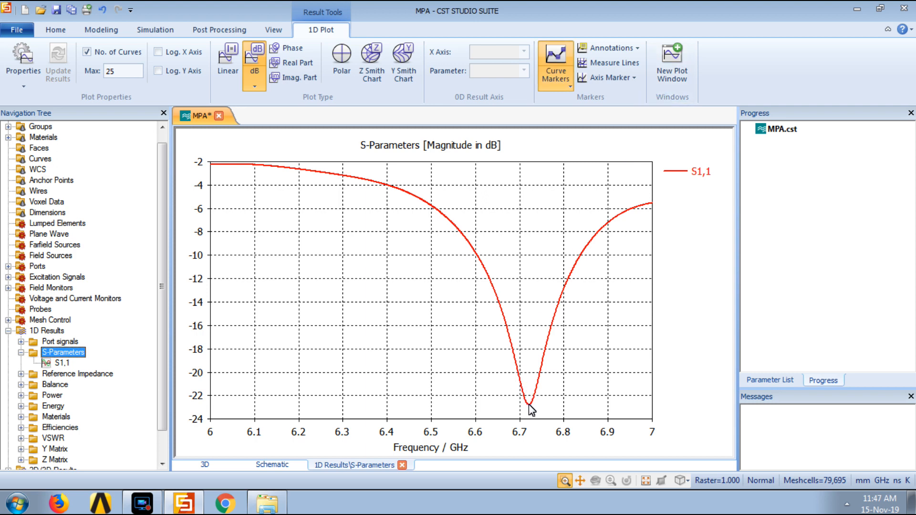
# Place S1,1 markers at the −22.7 dB minimum and the −10 dB points near 6.61 and 6.84 GHz.
pyautogui.click(528, 407)
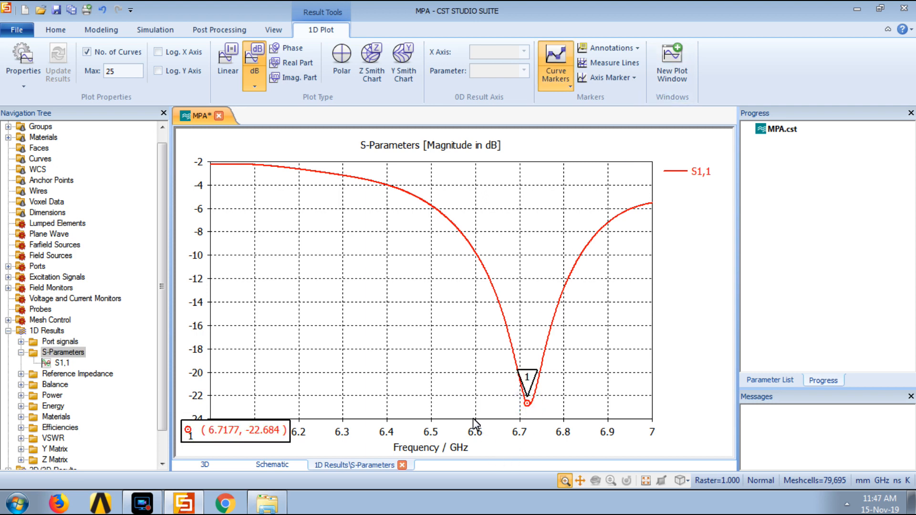
pyautogui.moveTo(219, 442)
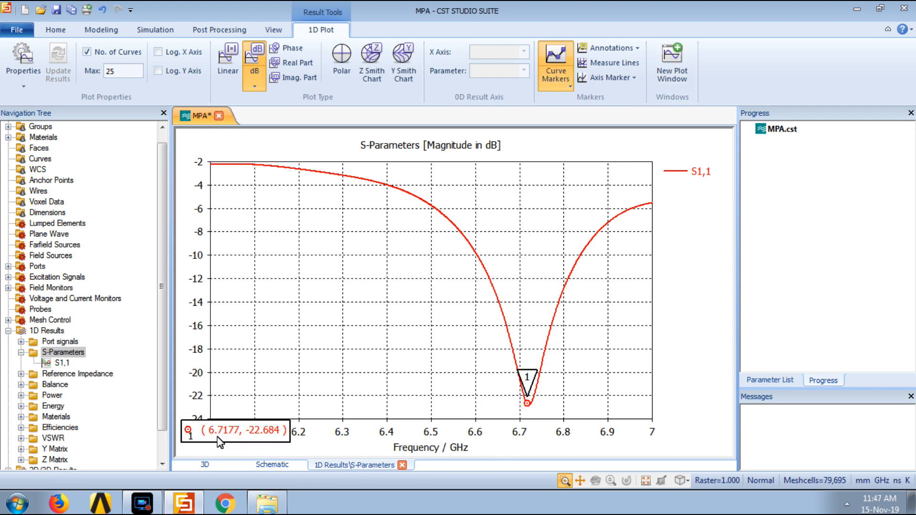
pyautogui.moveTo(222, 444)
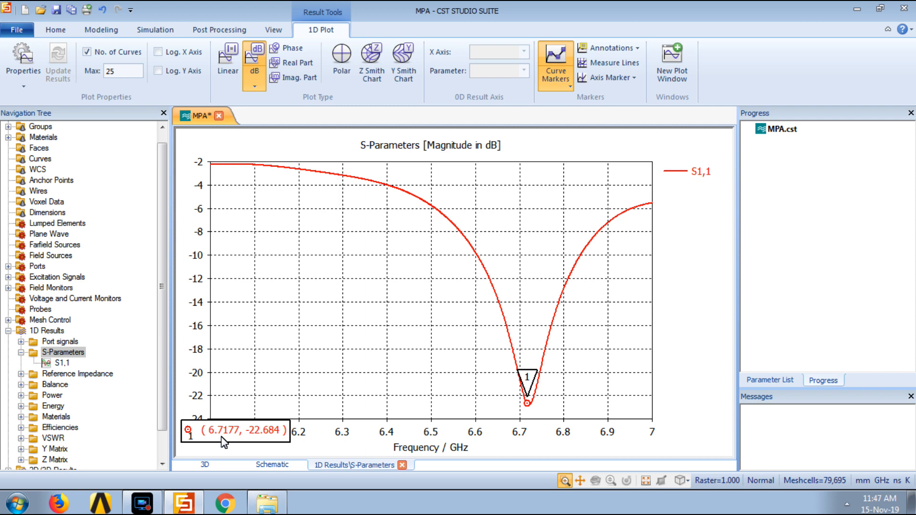
pyautogui.moveTo(267, 439)
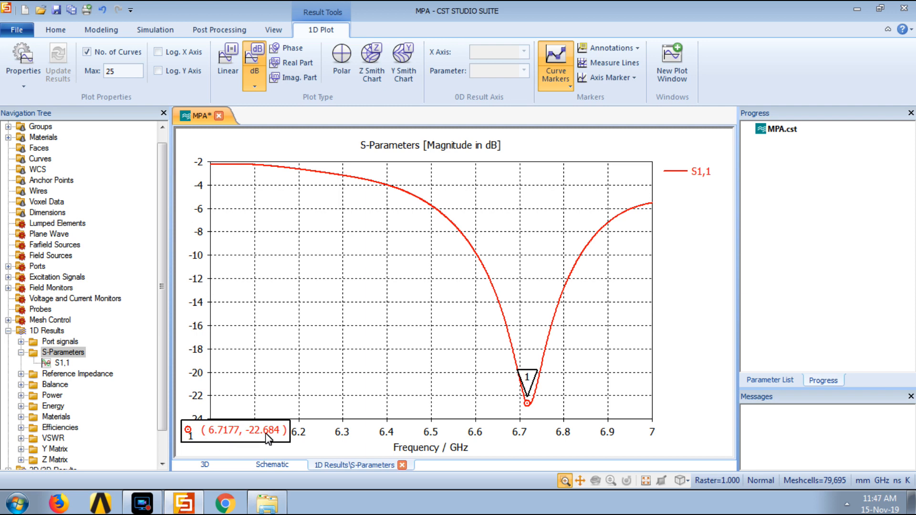
pyautogui.moveTo(261, 440)
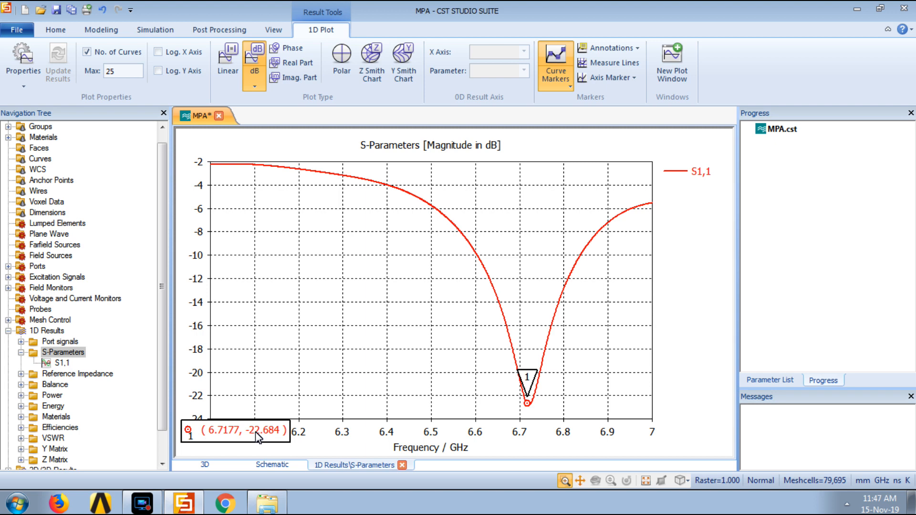
pyautogui.moveTo(478, 267)
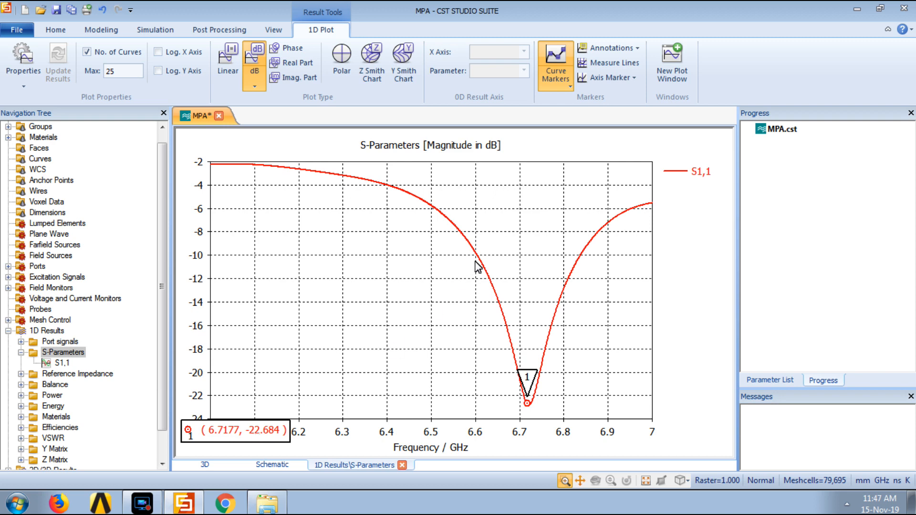
pyautogui.moveTo(195, 262)
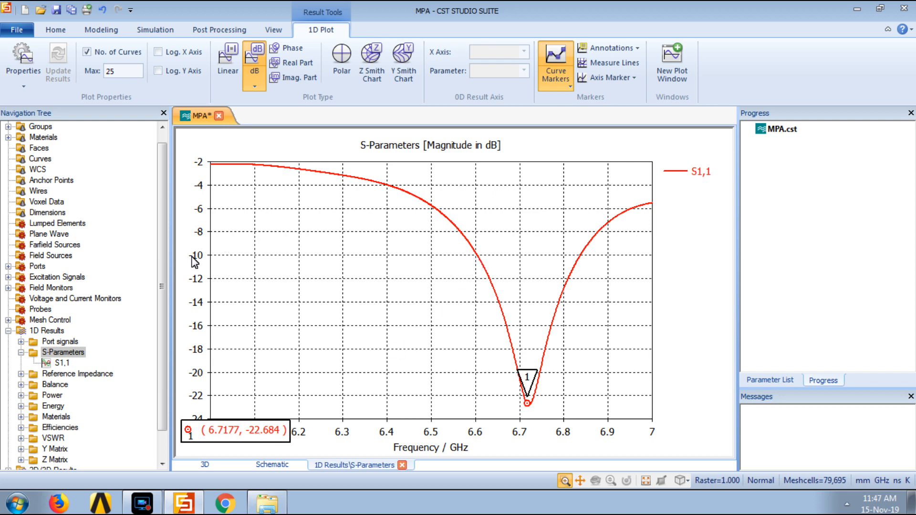
pyautogui.moveTo(478, 261)
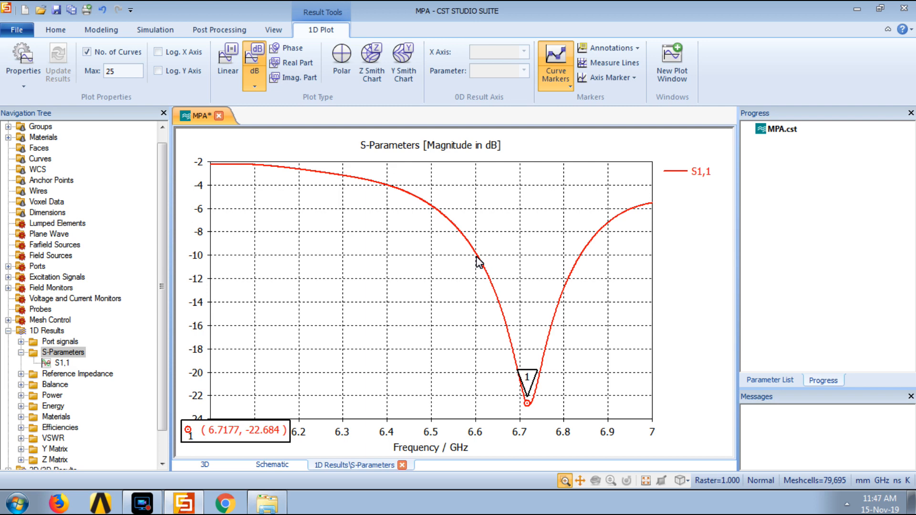
pyautogui.click(479, 256)
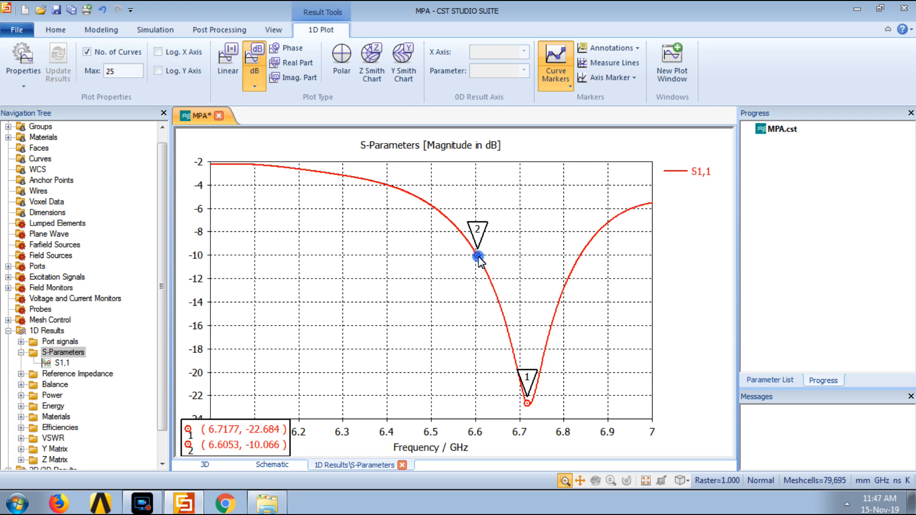
pyautogui.click(581, 256)
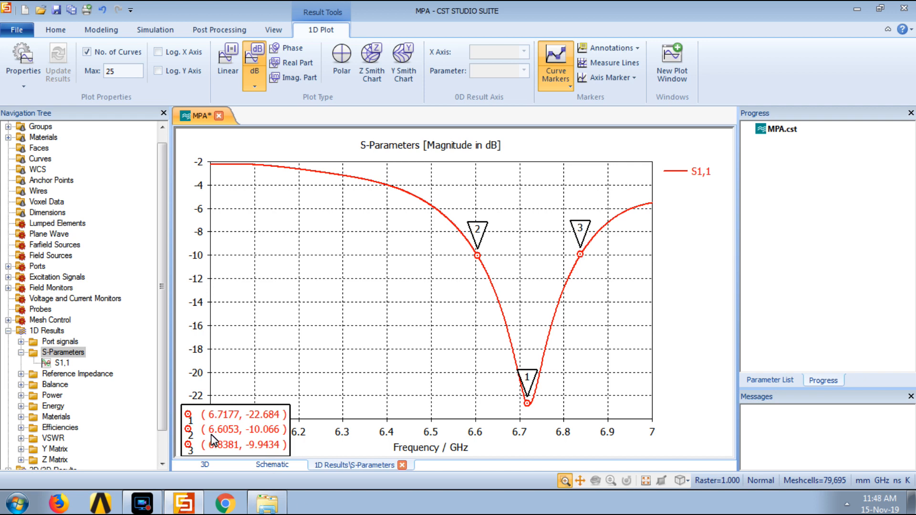
pyautogui.moveTo(234, 456)
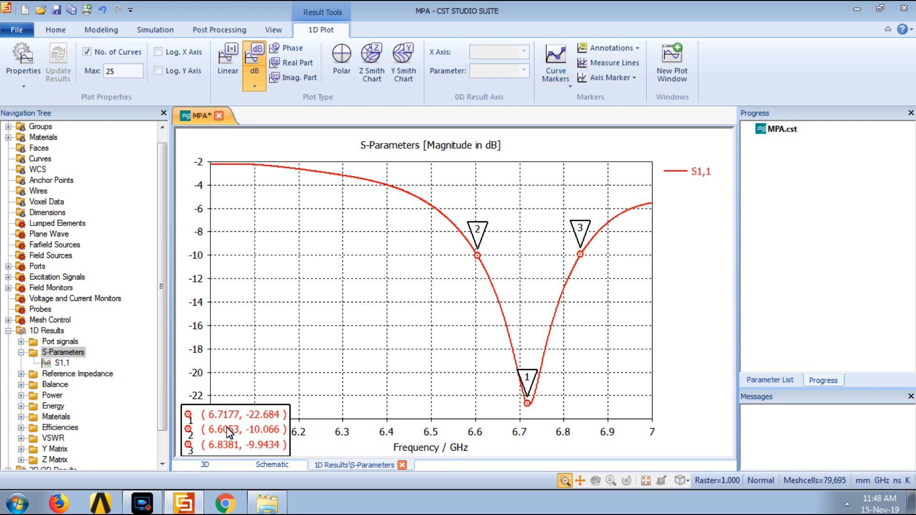
pyautogui.scroll(-3)
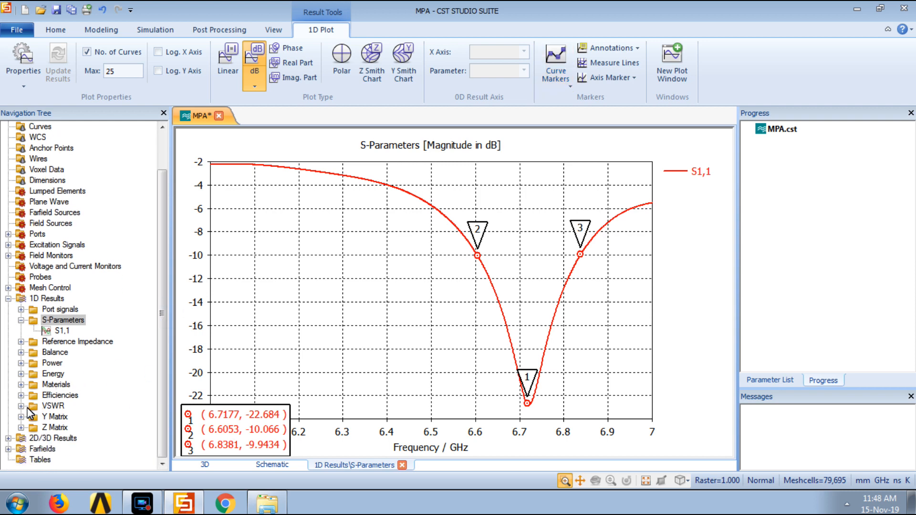
# Display the VSWR1 curve from 6 to 7 GHz, minimum about 1.2 near 6.72 GHz.
pyautogui.click(68, 417)
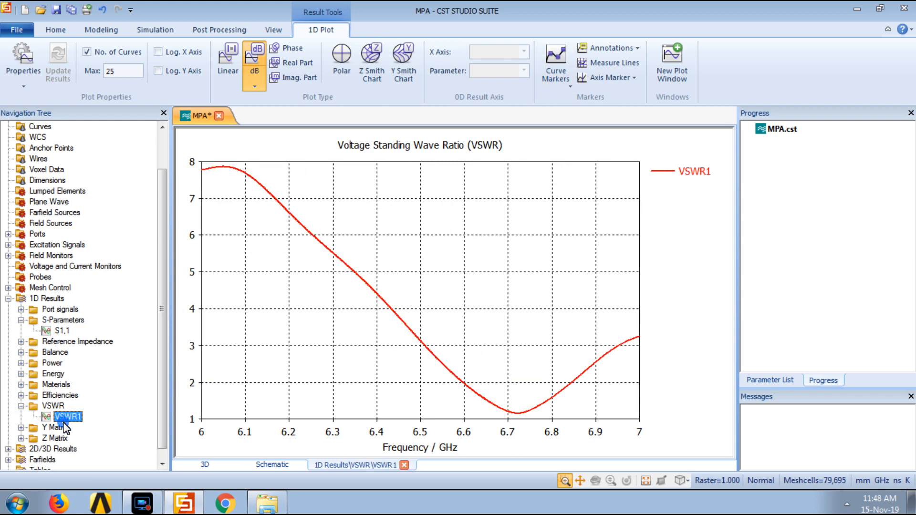
pyautogui.click(226, 55)
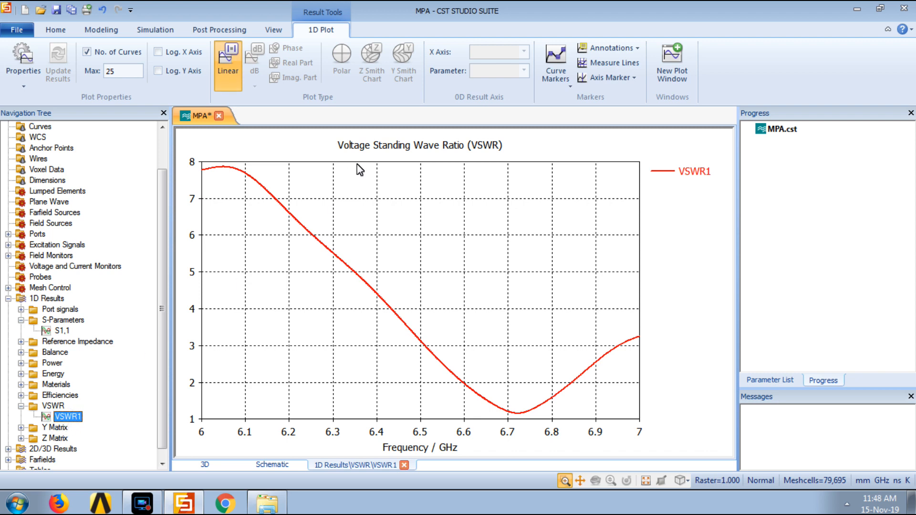
pyautogui.moveTo(468, 156)
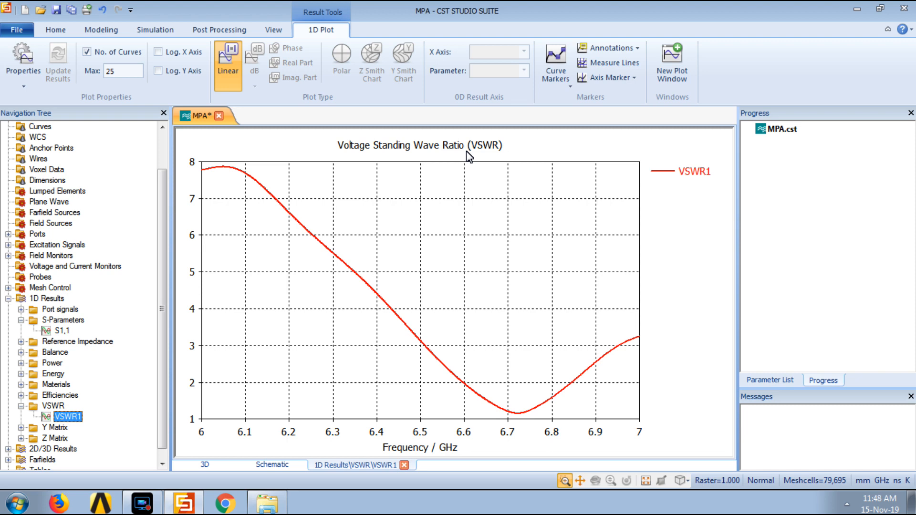
pyautogui.moveTo(472, 249)
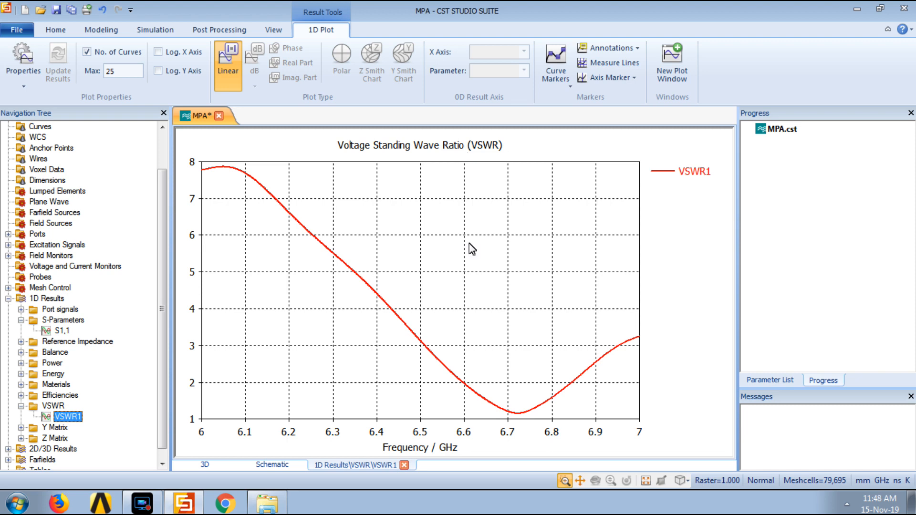
pyautogui.click(555, 62)
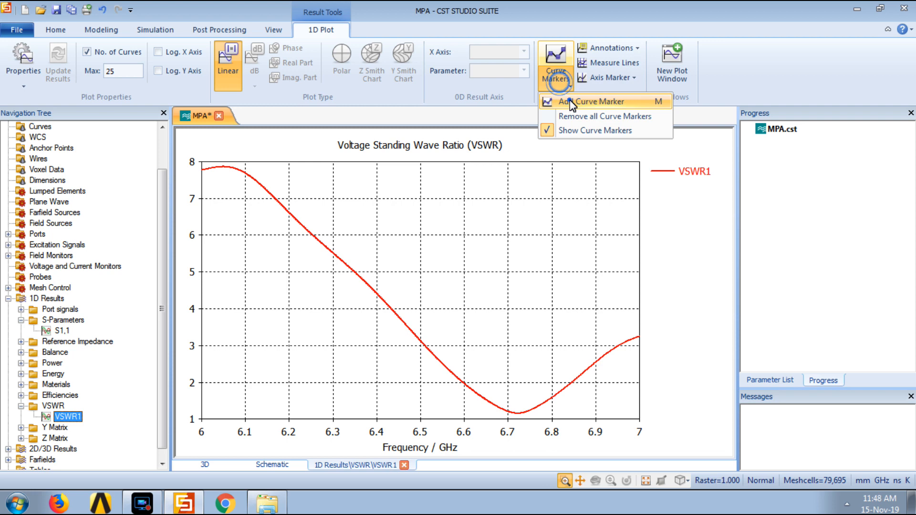
# Mark the VSWR minimum of 1.16 at 6.73 GHz and the VSWR≈2 points near 6.60 and 6.84 GHz.
pyautogui.click(595, 101)
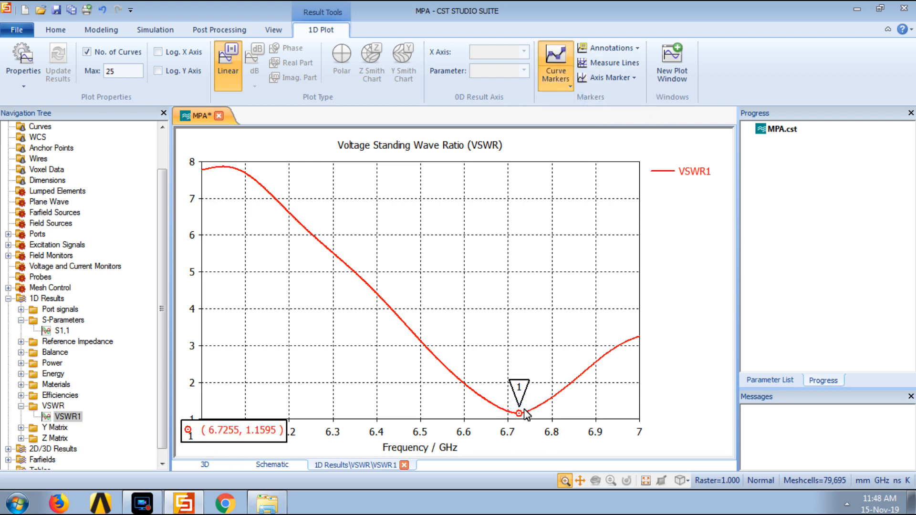
pyautogui.moveTo(464, 388)
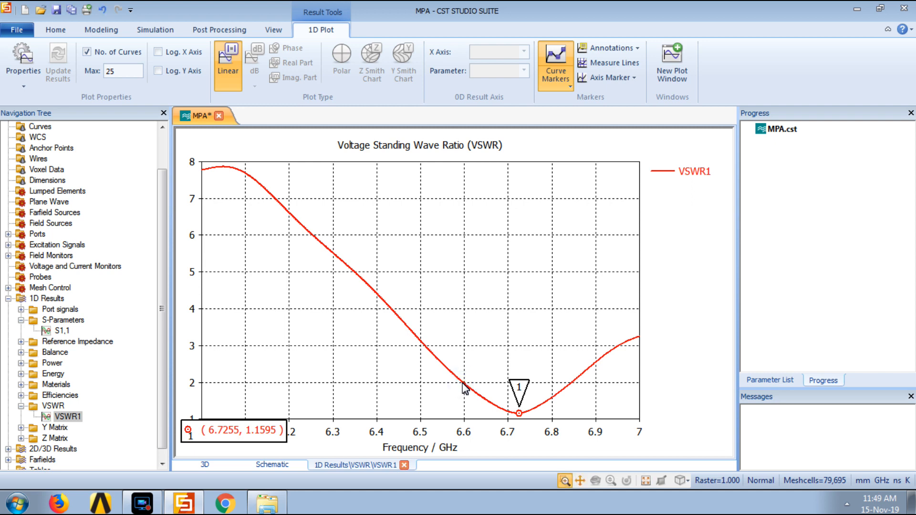
pyautogui.click(572, 383)
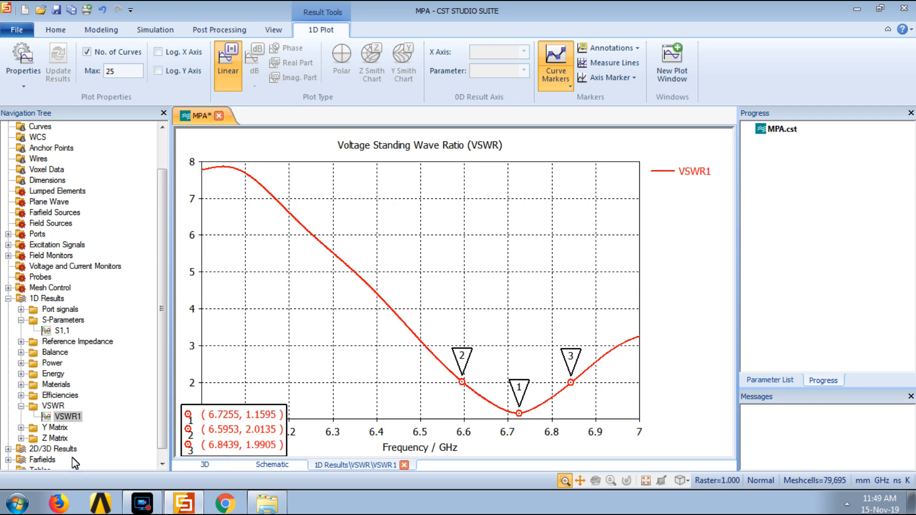
pyautogui.click(53, 406)
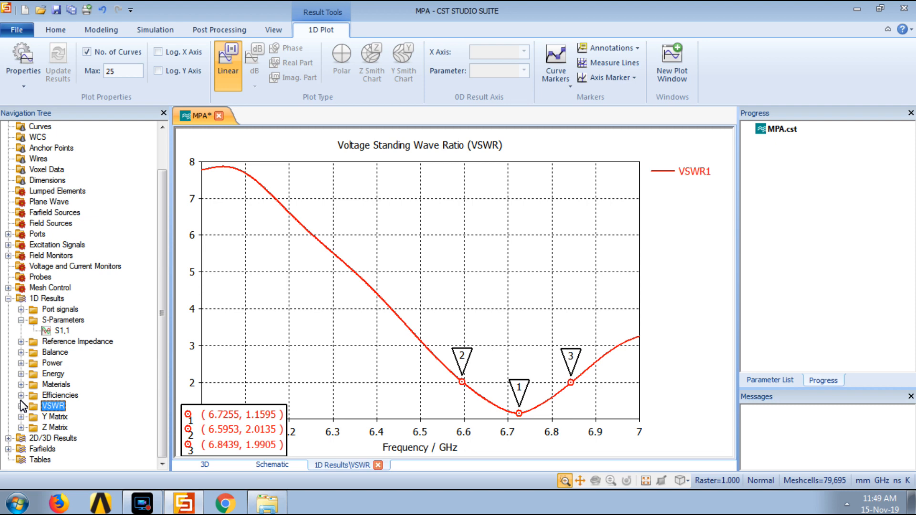
# Plot radiation and total efficiency as real-part linear magnitudes, peaking near 0.34 and 0.25.
pyautogui.click(59, 395)
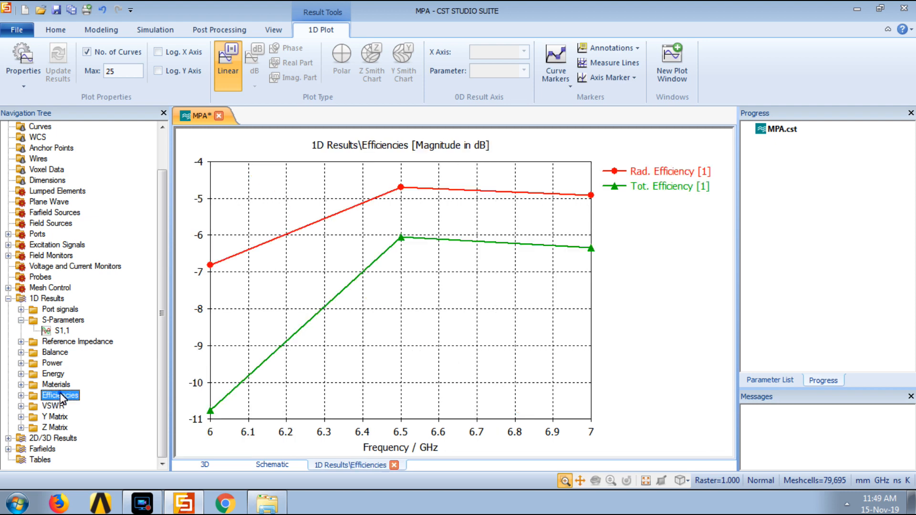
pyautogui.click(254, 64)
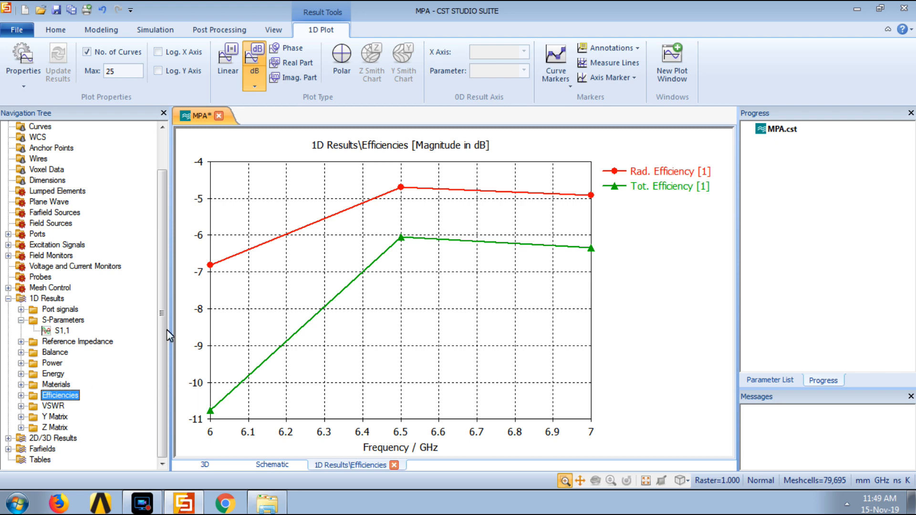
pyautogui.moveTo(689, 195)
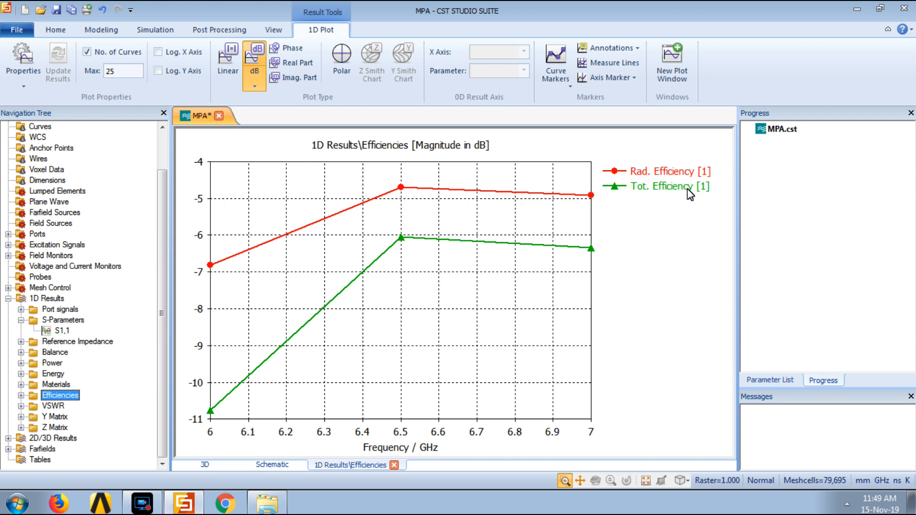
pyautogui.moveTo(688, 202)
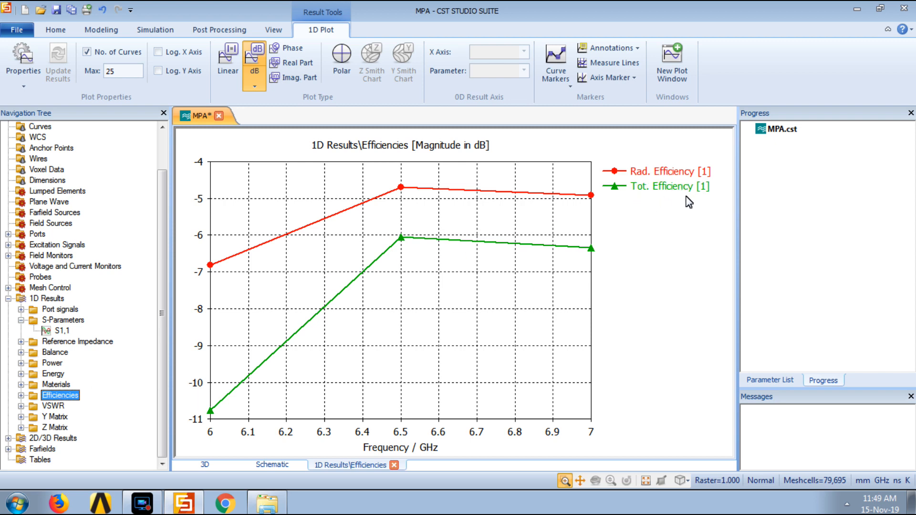
pyautogui.moveTo(668, 197)
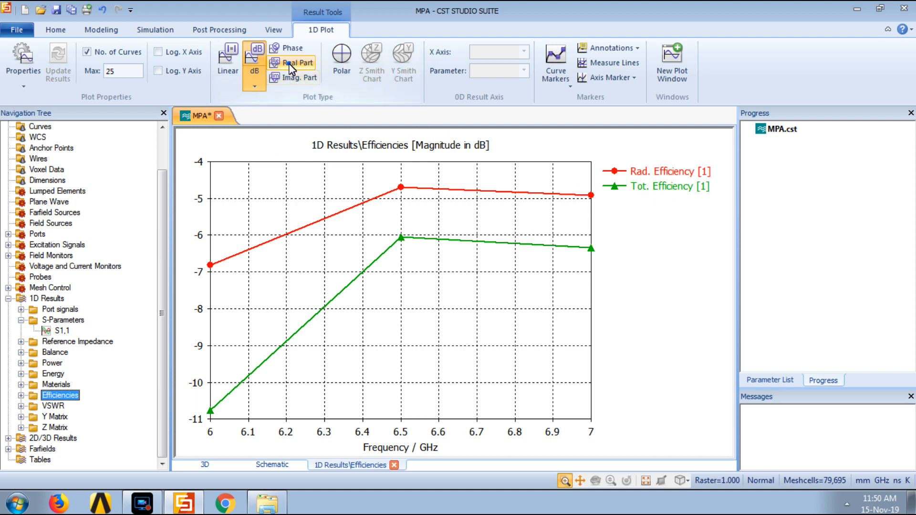
pyautogui.click(296, 62)
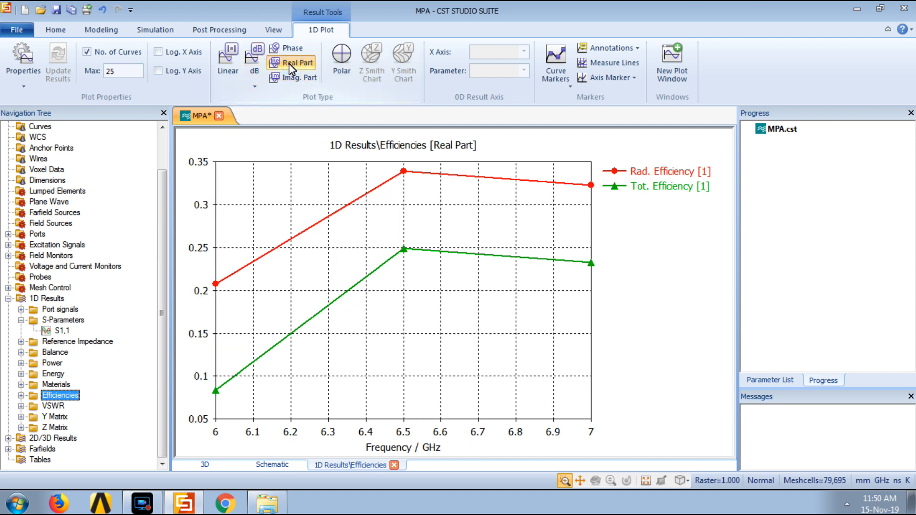
pyautogui.click(227, 55)
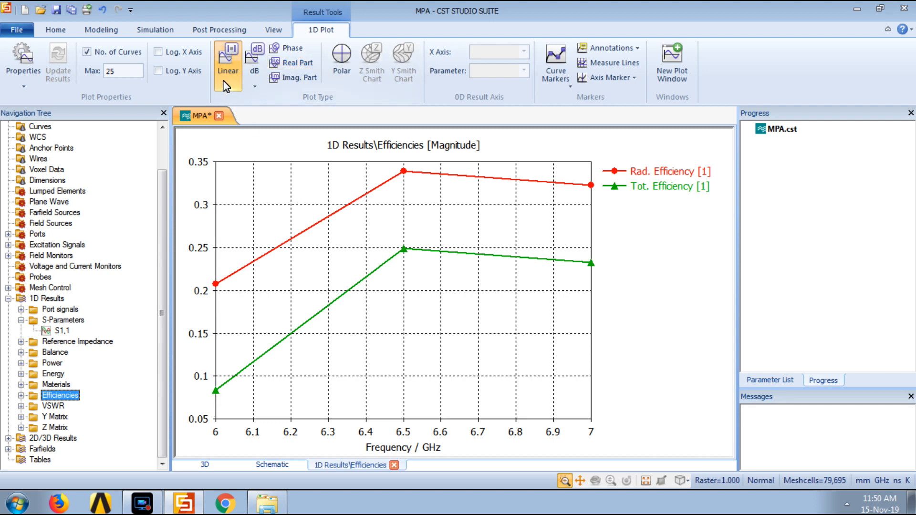
pyautogui.moveTo(346, 287)
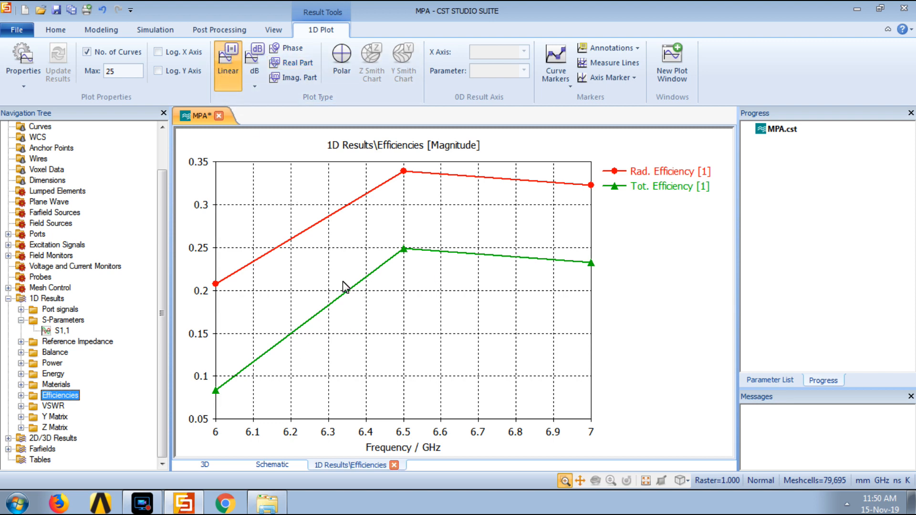
pyautogui.moveTo(495, 275)
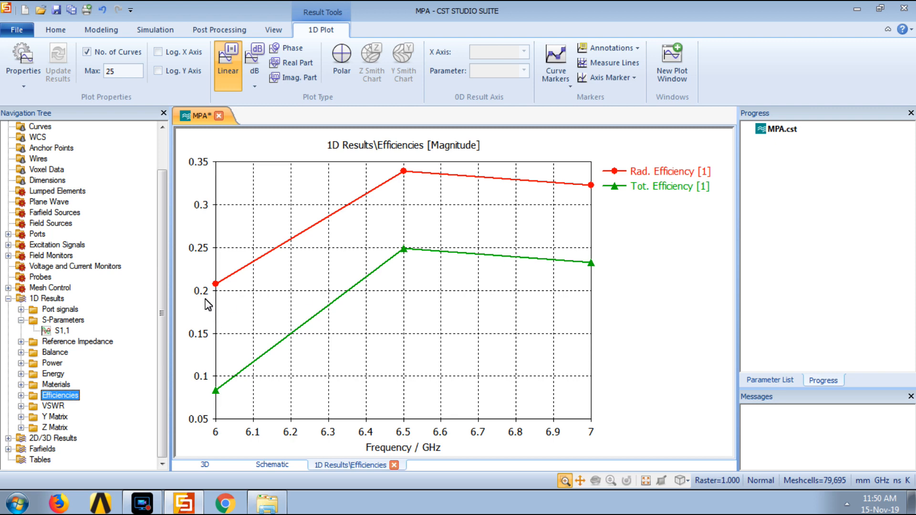
pyautogui.moveTo(489, 257)
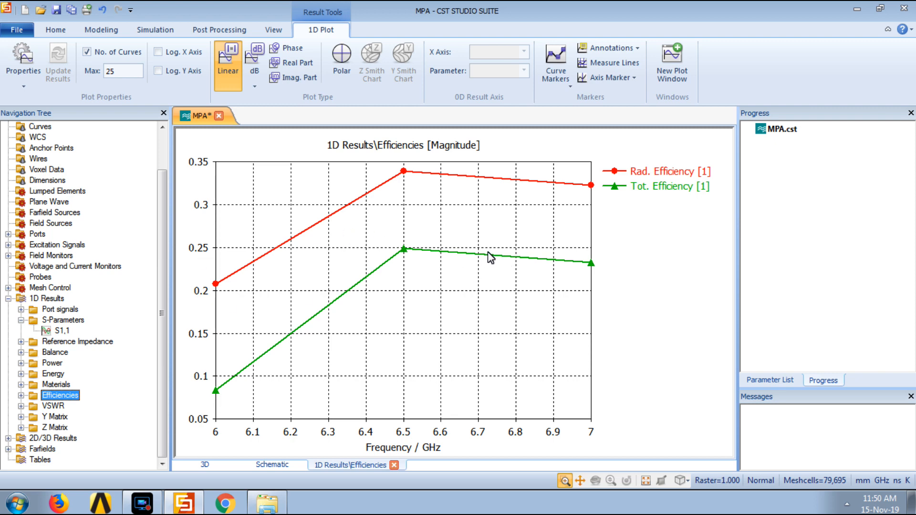
pyautogui.moveTo(688, 49)
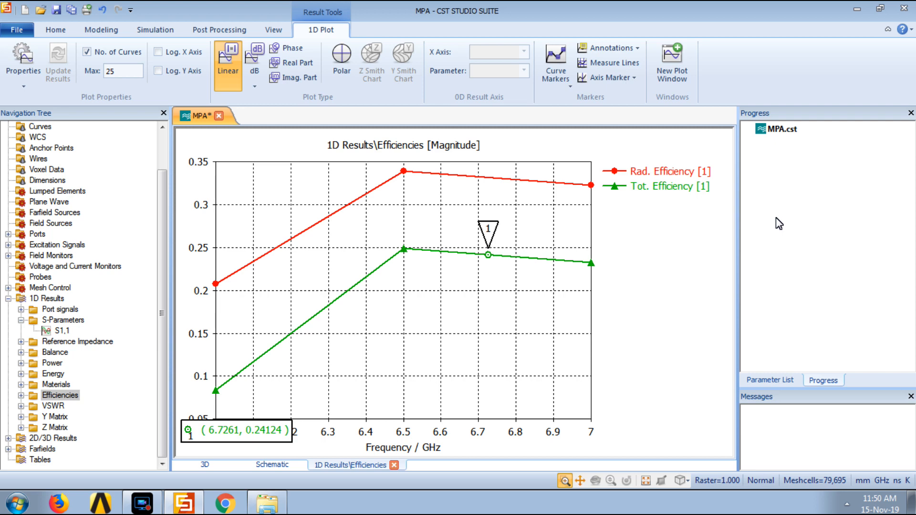
pyautogui.moveTo(482, 296)
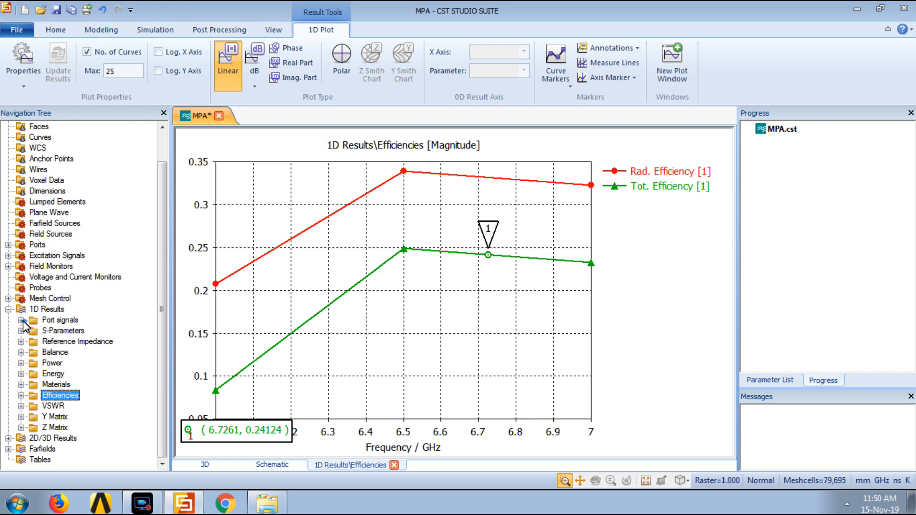
pyautogui.moveTo(24, 458)
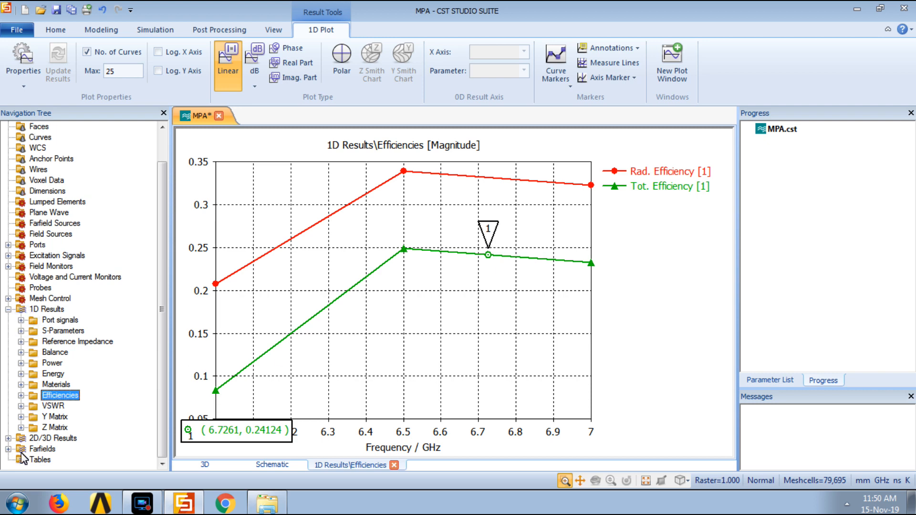
pyautogui.moveTo(198, 176)
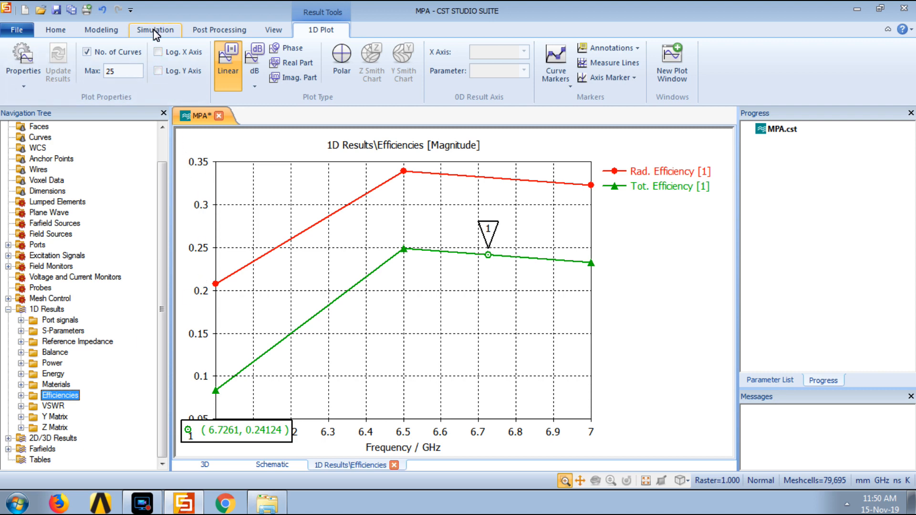
# Browse the Simulation, Post Processing and 1D Plot ribbon tool sets.
pyautogui.click(154, 29)
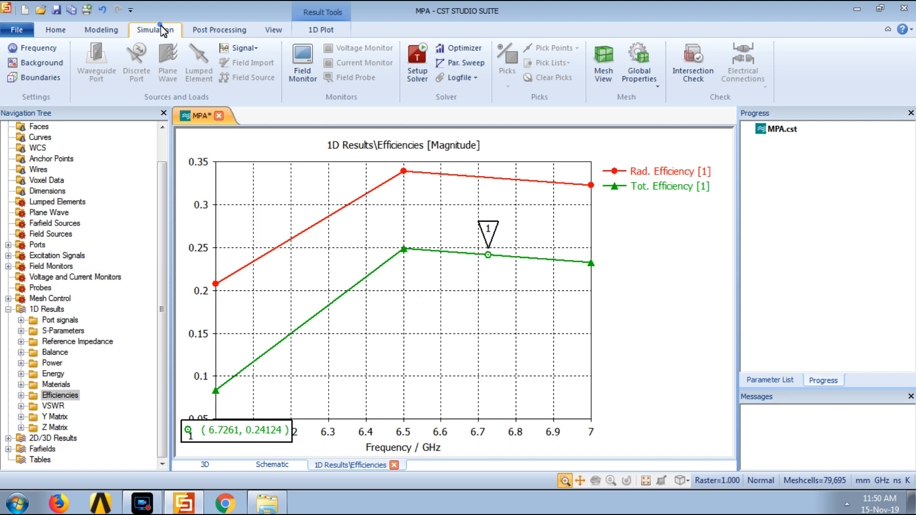
pyautogui.click(219, 29)
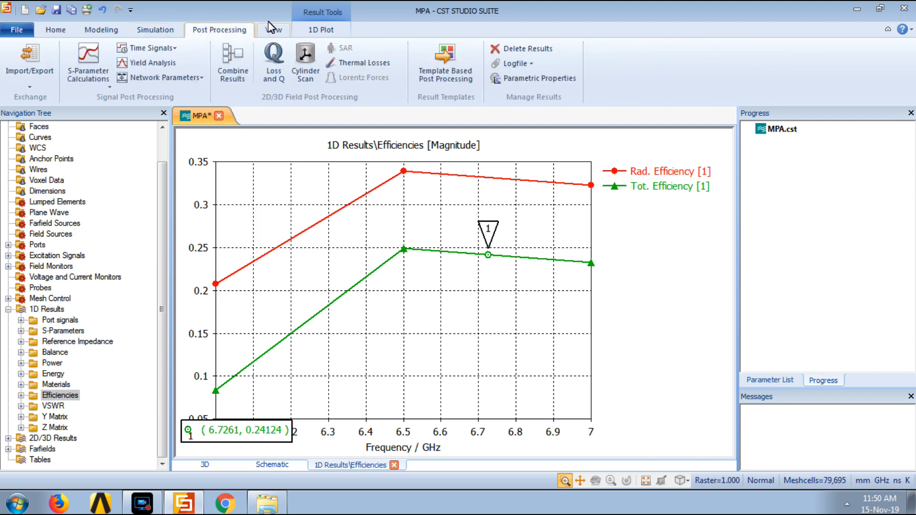
pyautogui.click(320, 29)
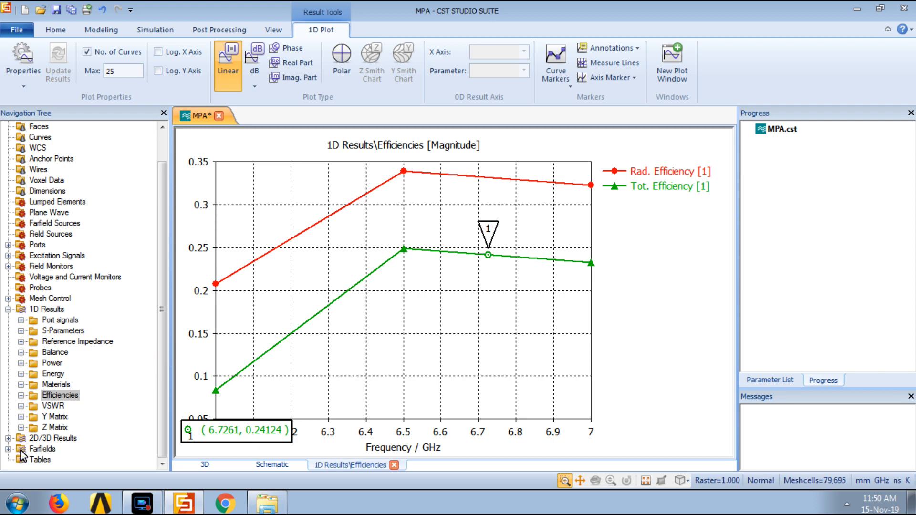
pyautogui.moveTo(28, 461)
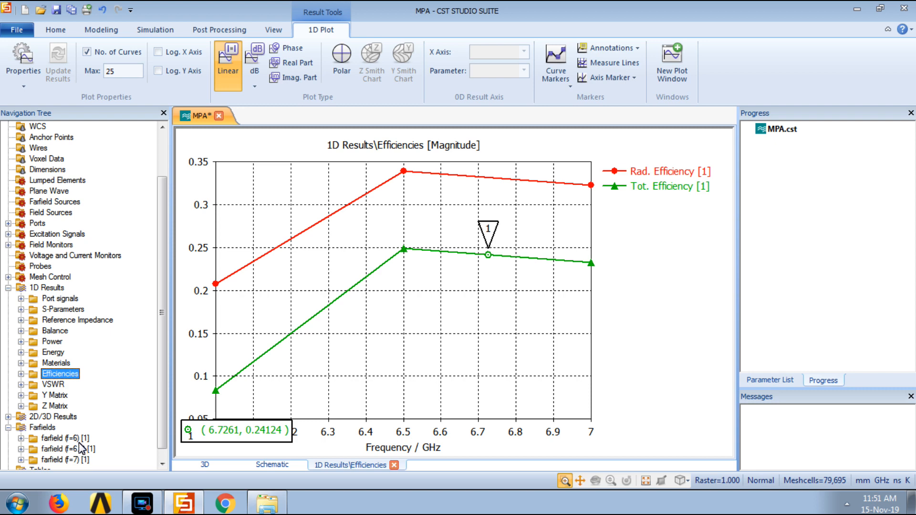
pyautogui.moveTo(76, 421)
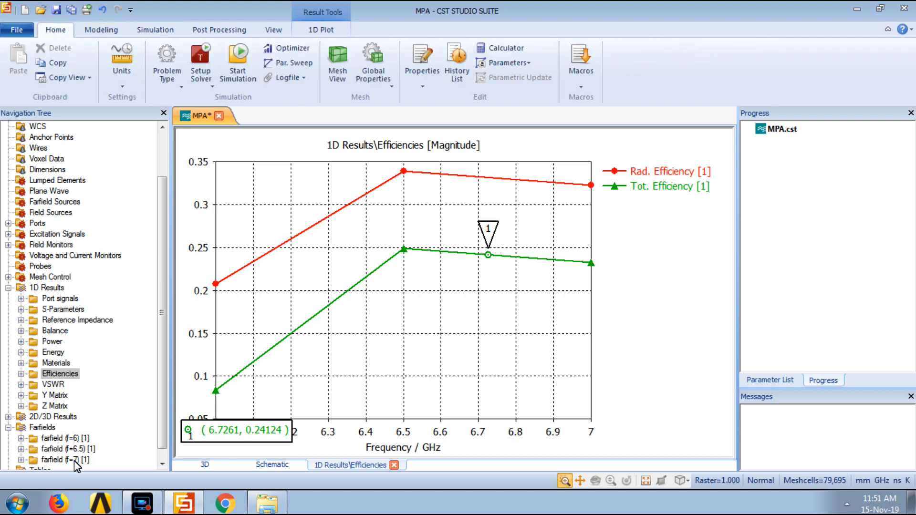
pyautogui.moveTo(78, 449)
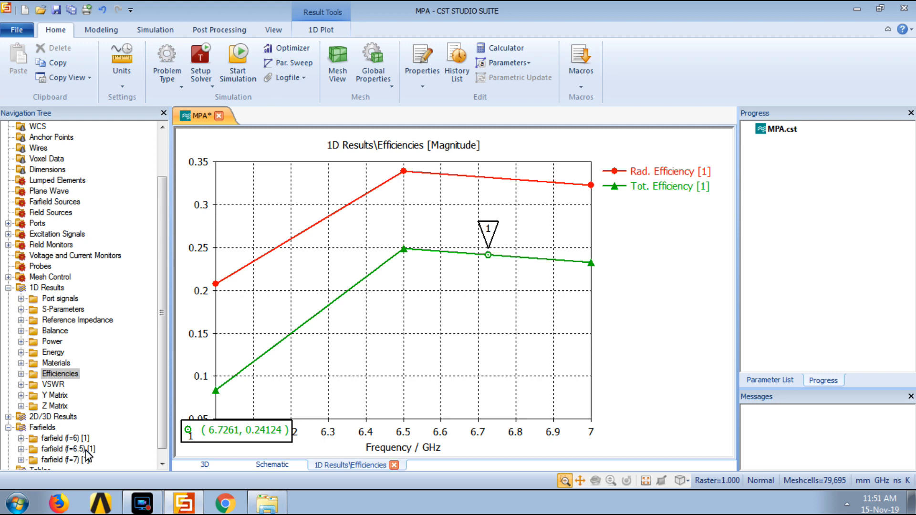
# Show the farfield (f=6.5) polar cut as Gain (IEEE), main lobe 0.967 dB at 47°.
pyautogui.click(66, 449)
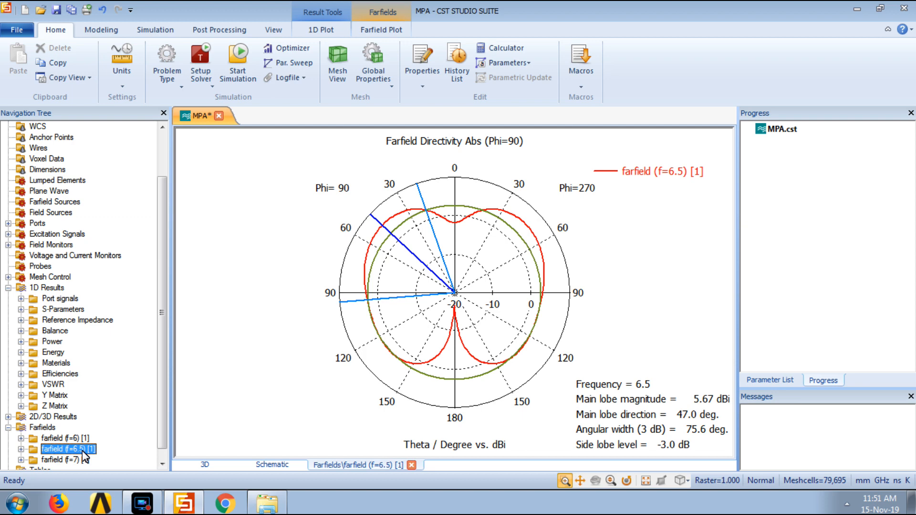
pyautogui.moveTo(409, 282)
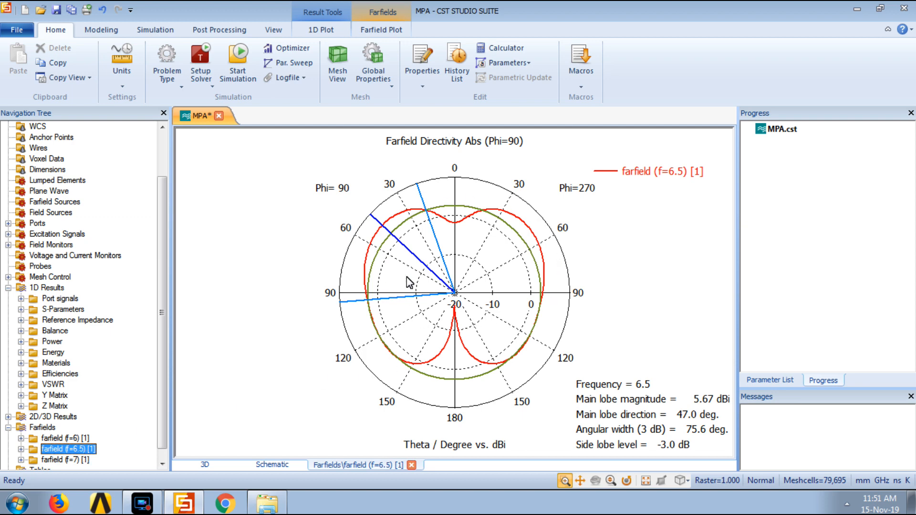
pyautogui.moveTo(412, 105)
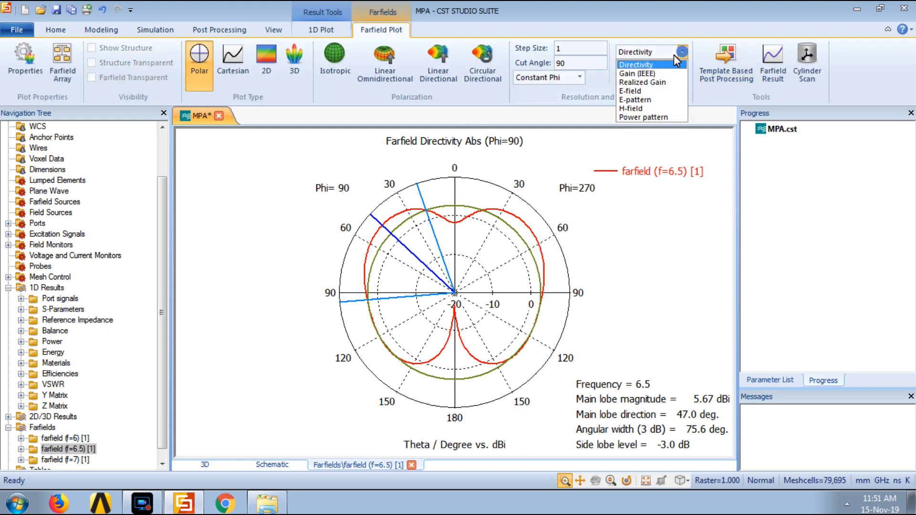
pyautogui.click(642, 73)
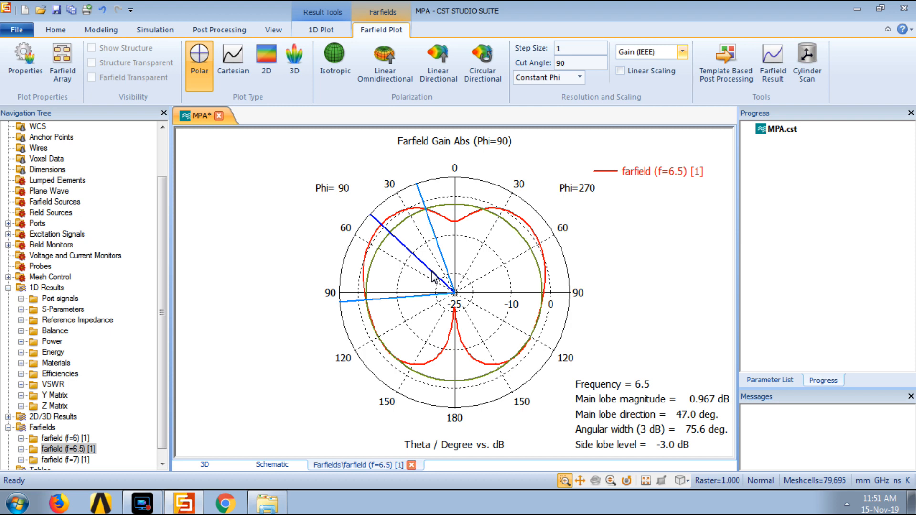
pyautogui.moveTo(469, 247)
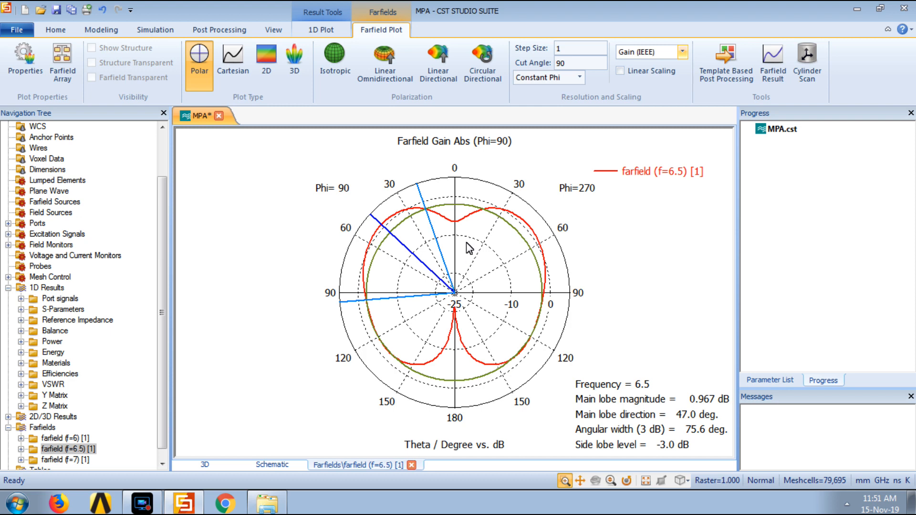
pyautogui.moveTo(395, 221)
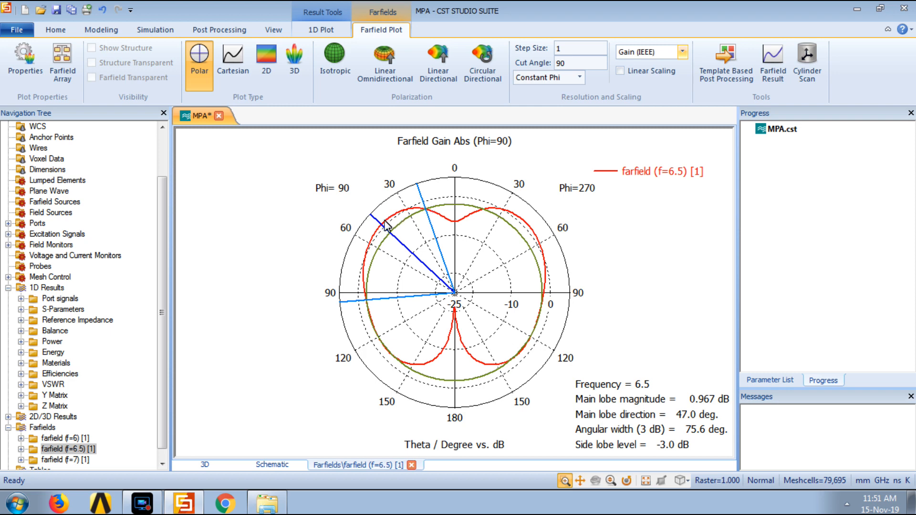
pyautogui.moveTo(539, 238)
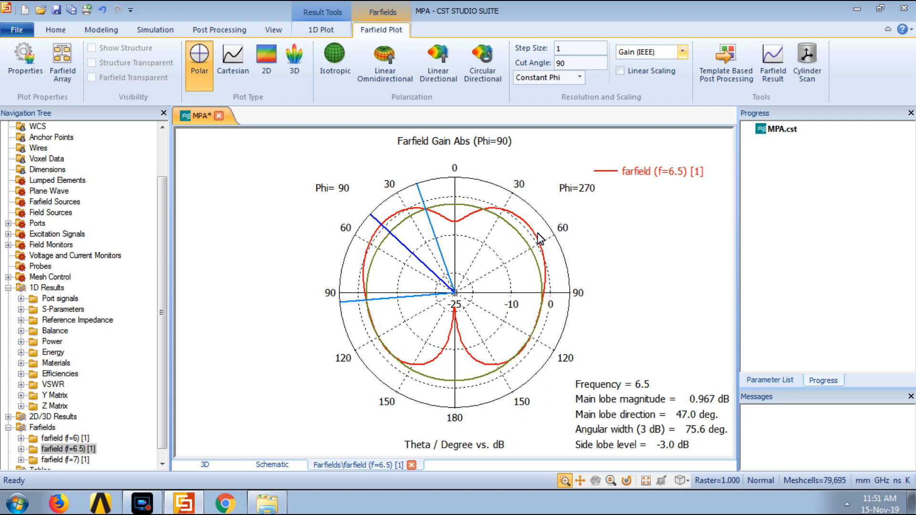
pyautogui.moveTo(461, 322)
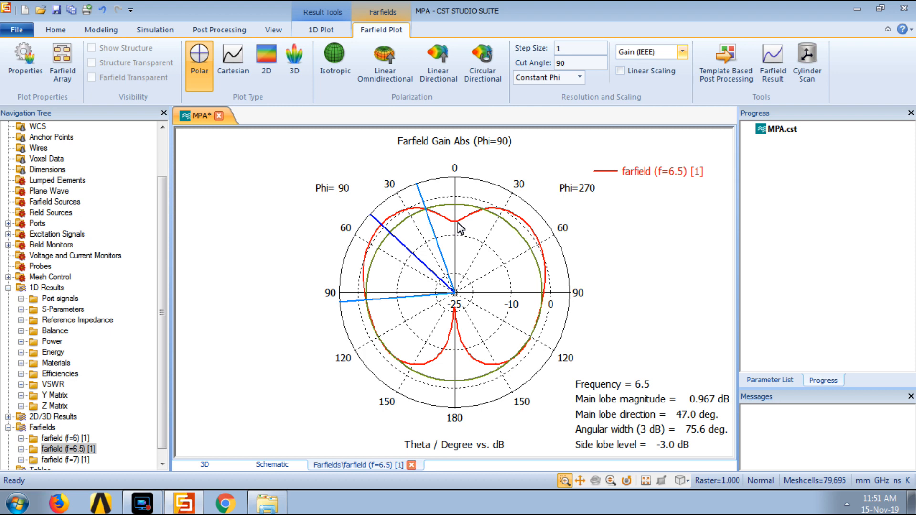
pyautogui.moveTo(466, 227)
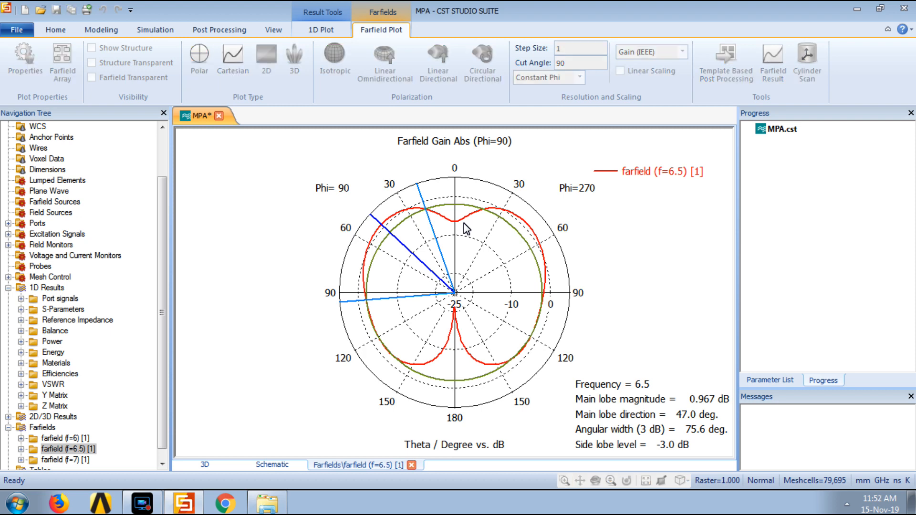
pyautogui.click(199, 58)
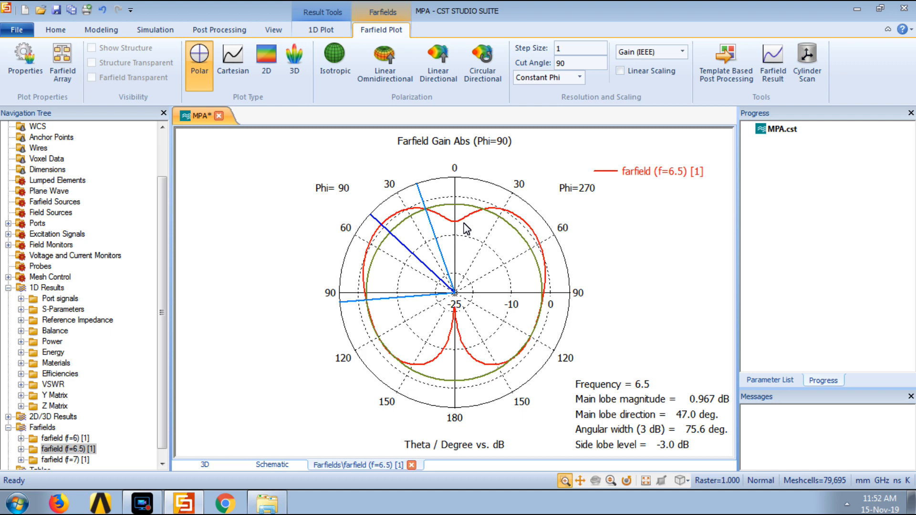
pyautogui.moveTo(318, 195)
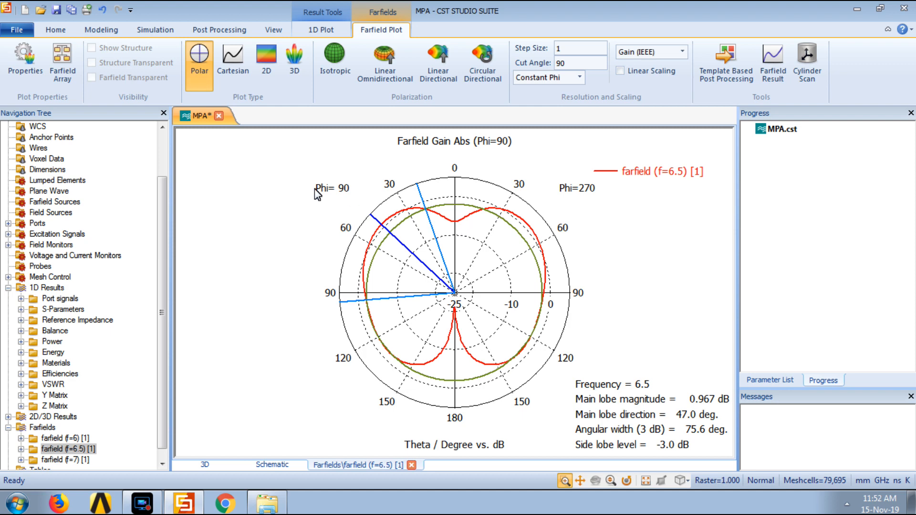
pyautogui.moveTo(381, 33)
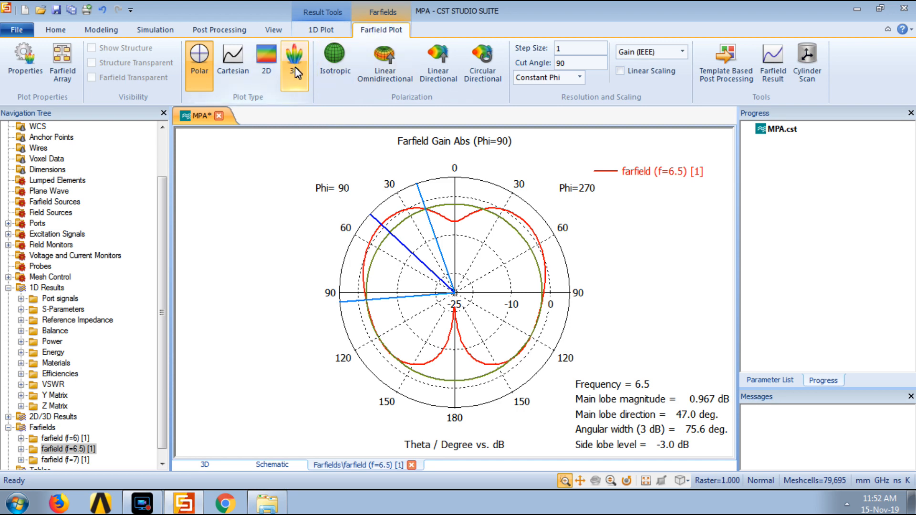
# Render the 6.5 GHz gain as a 3D pattern peaking at 0.953 dB.
pyautogui.click(294, 55)
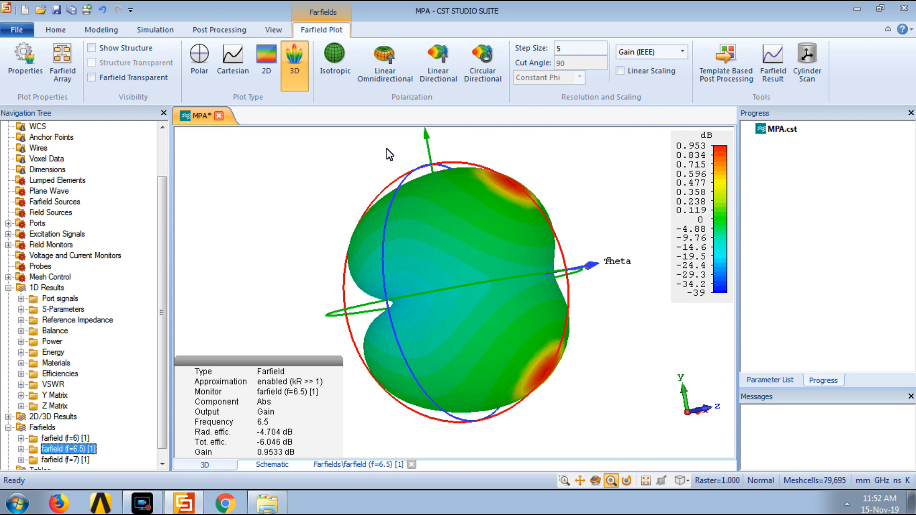
pyautogui.moveTo(571, 281)
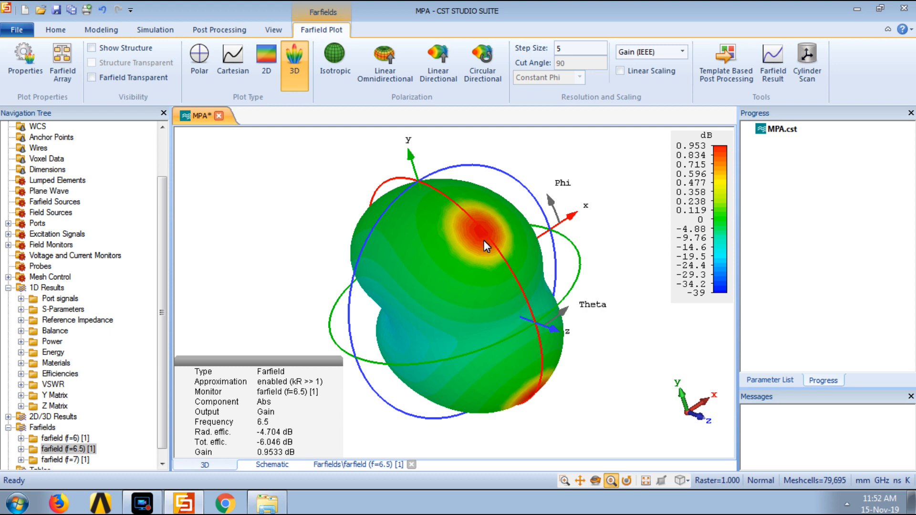
pyautogui.moveTo(488, 251)
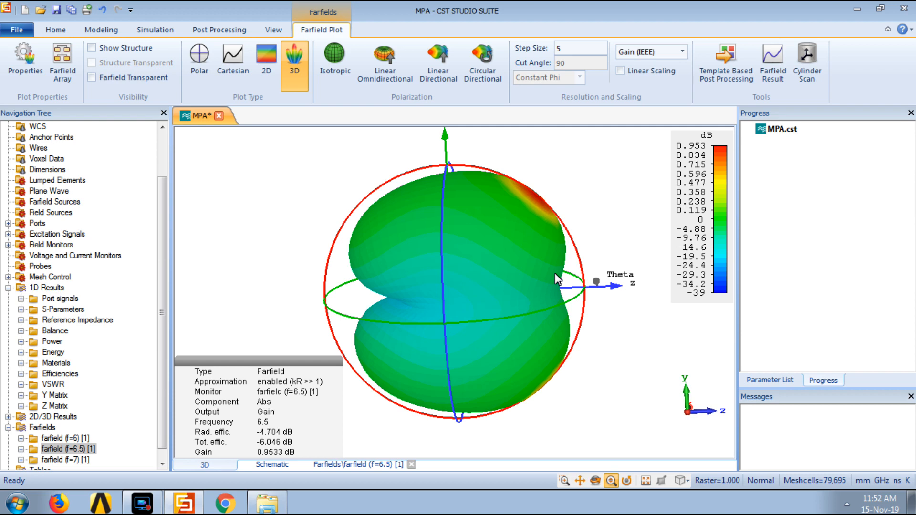
# Enable Show Structure and Farfield Transparent so the patch appears inside the gain pattern.
pyautogui.click(91, 47)
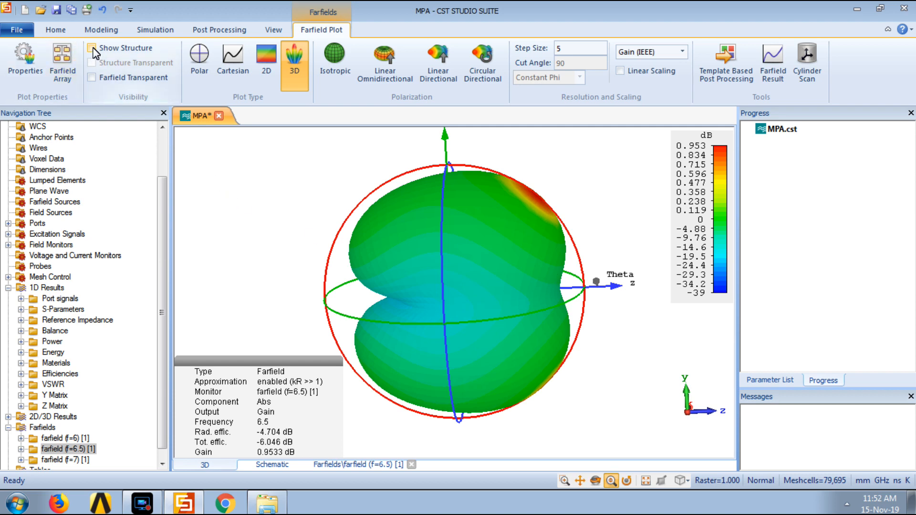
pyautogui.click(91, 47)
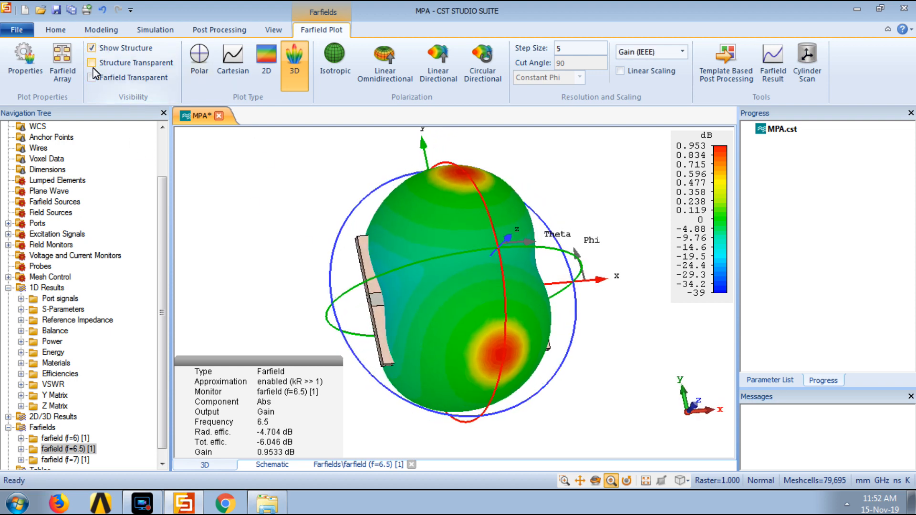
pyautogui.click(90, 78)
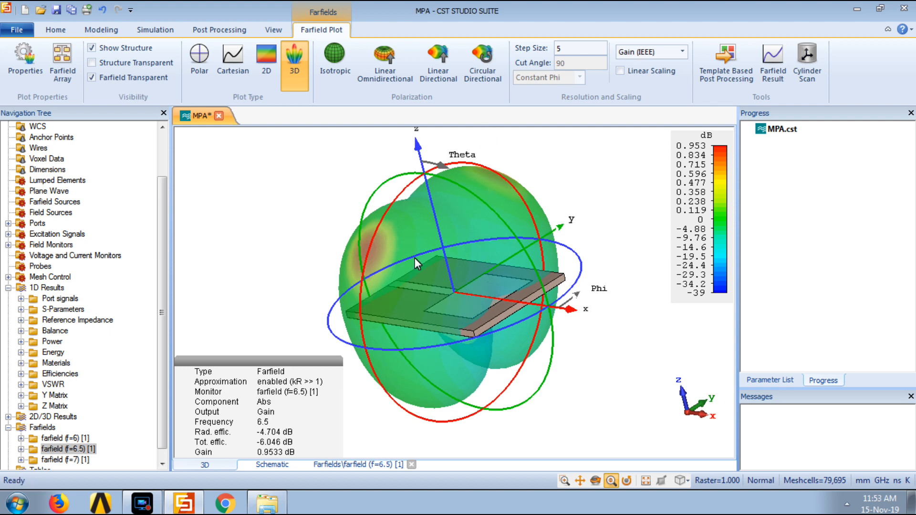
pyautogui.moveTo(365, 250)
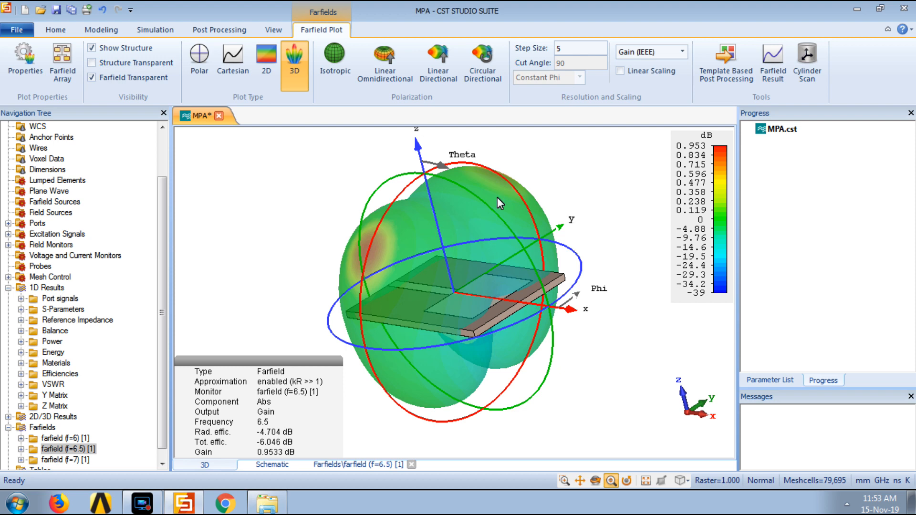
pyautogui.moveTo(511, 196)
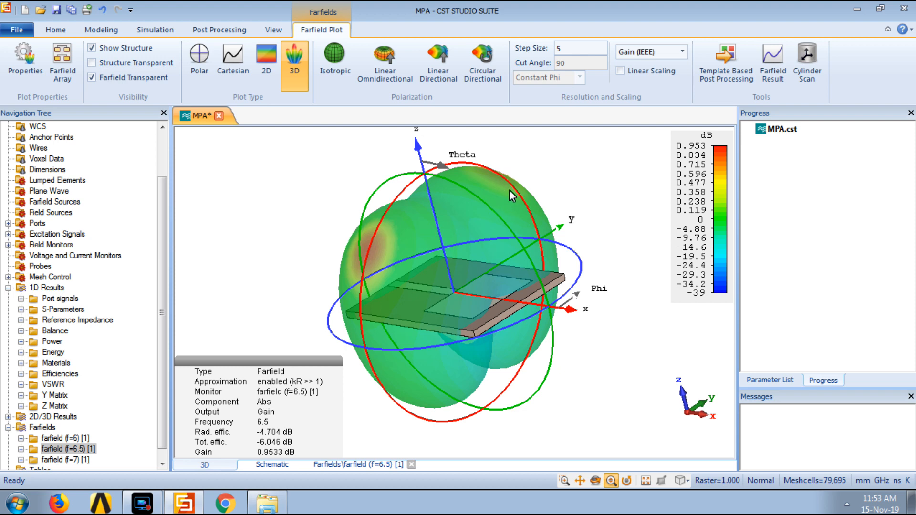
pyautogui.moveTo(480, 241)
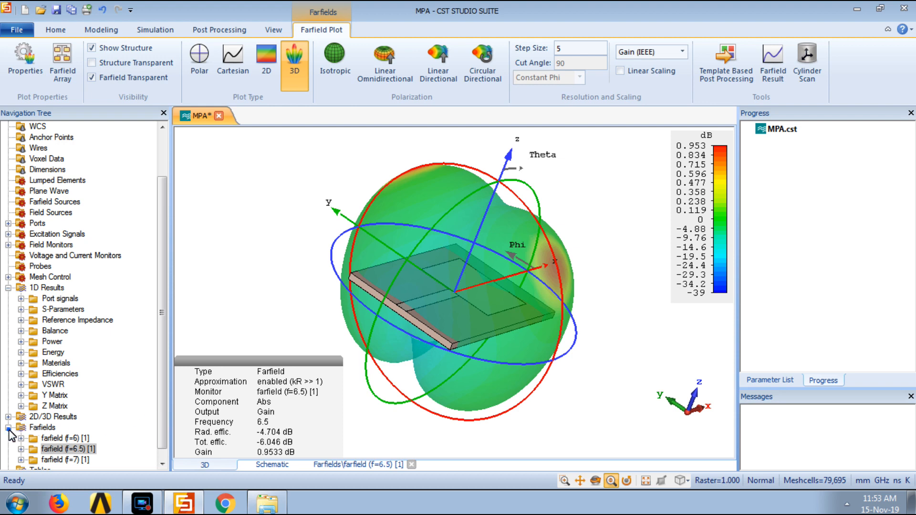
# Collapse the Farfields folder in the Navigation Tree, leaving only the coordinate rings.
pyautogui.click(6, 437)
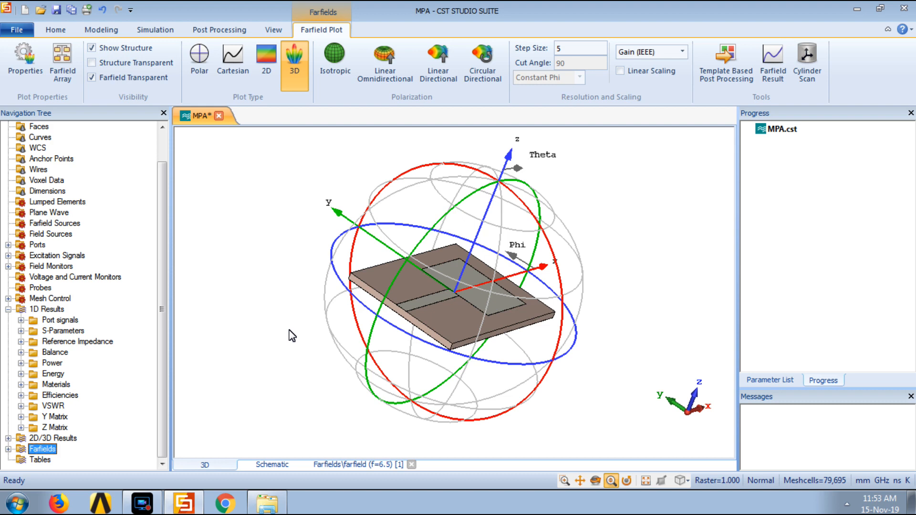
pyautogui.moveTo(56, 309)
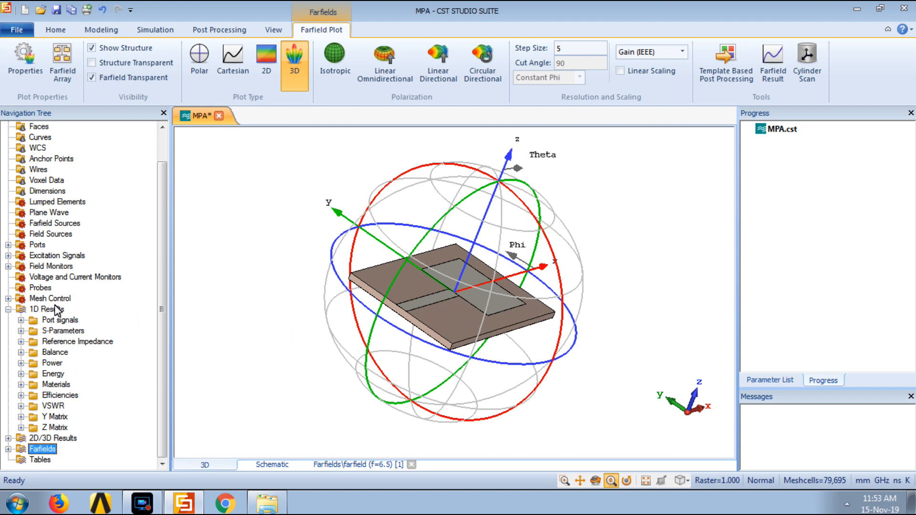
pyautogui.moveTo(53, 349)
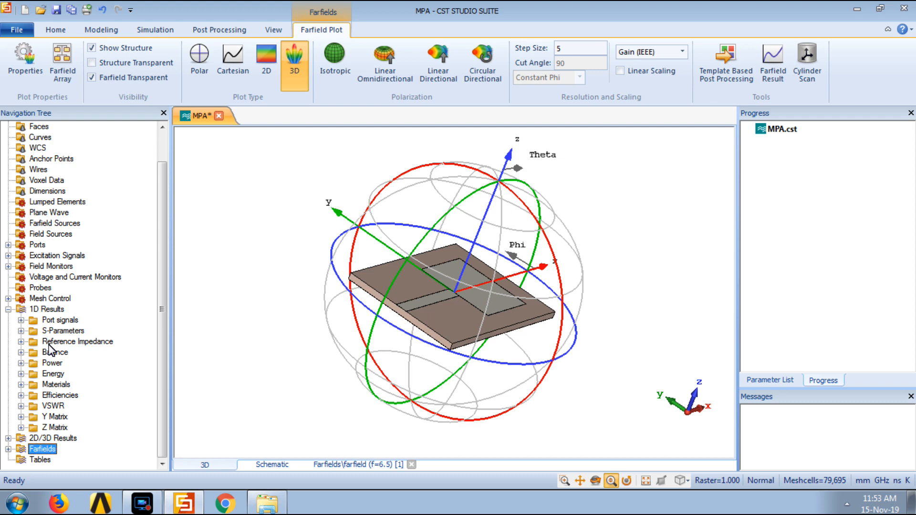